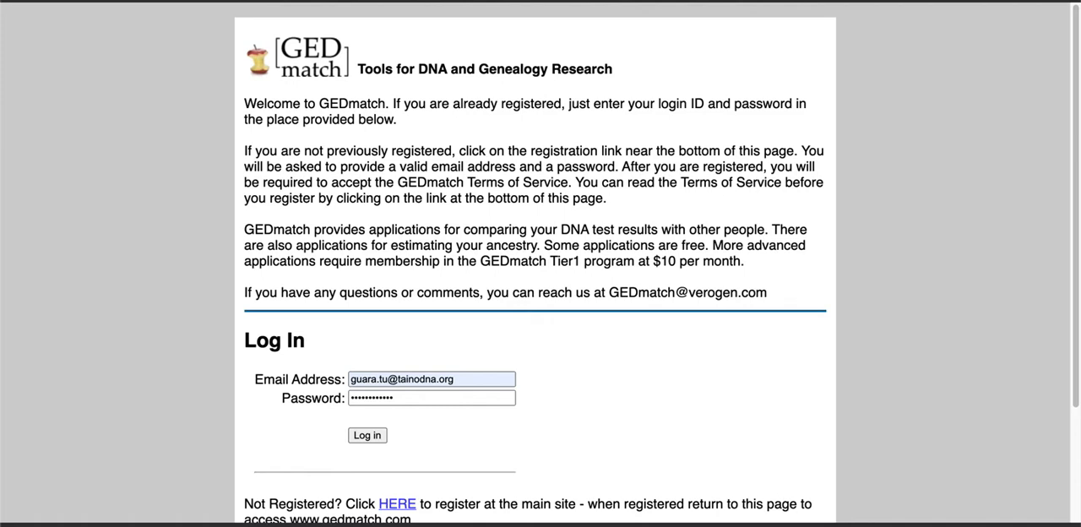
Submit the entered email and password with Log in to reach the account home page.
{"action": "left_click", "coordinate": [433, 399]}
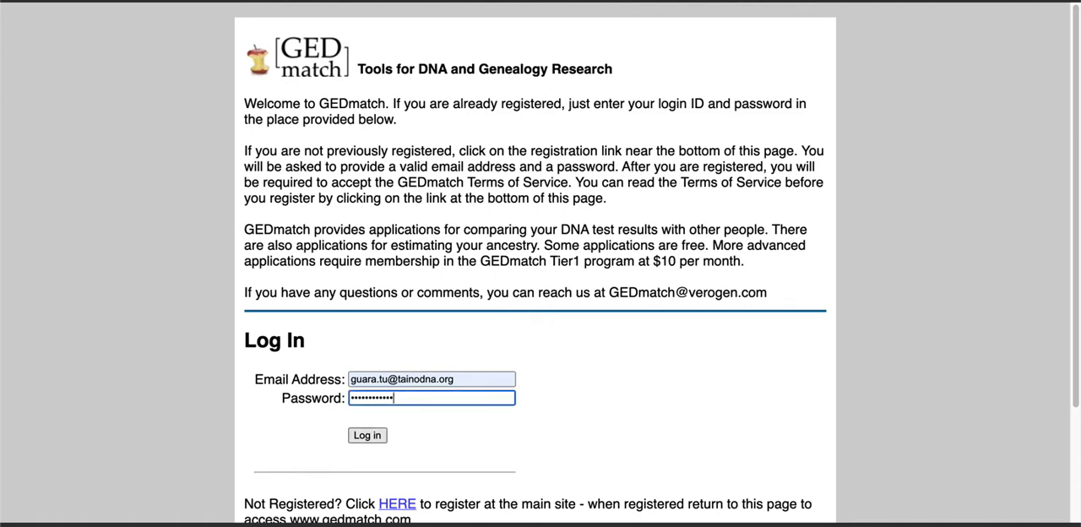
{"action": "left_click", "coordinate": [368, 436]}
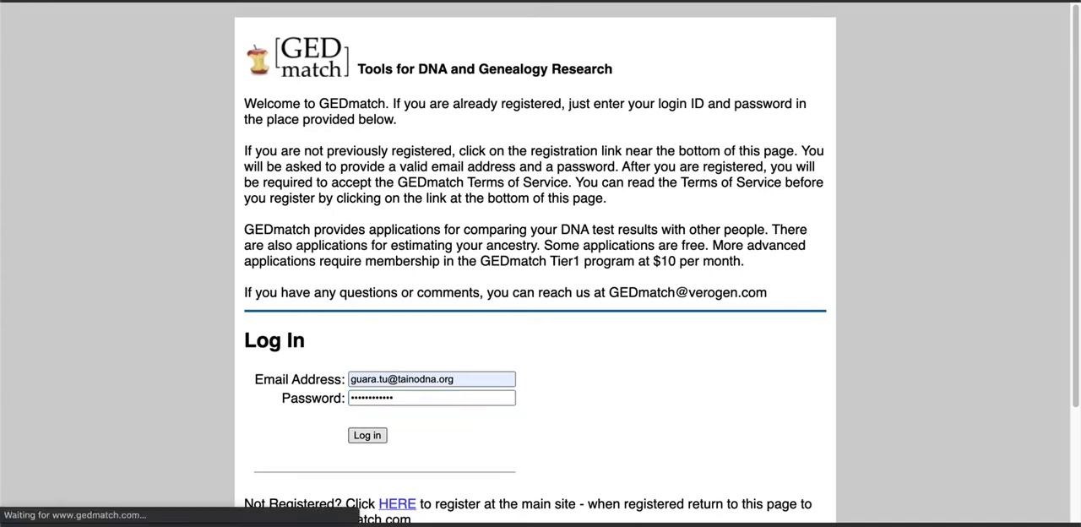
{"action": "left_click", "coordinate": [368, 435]}
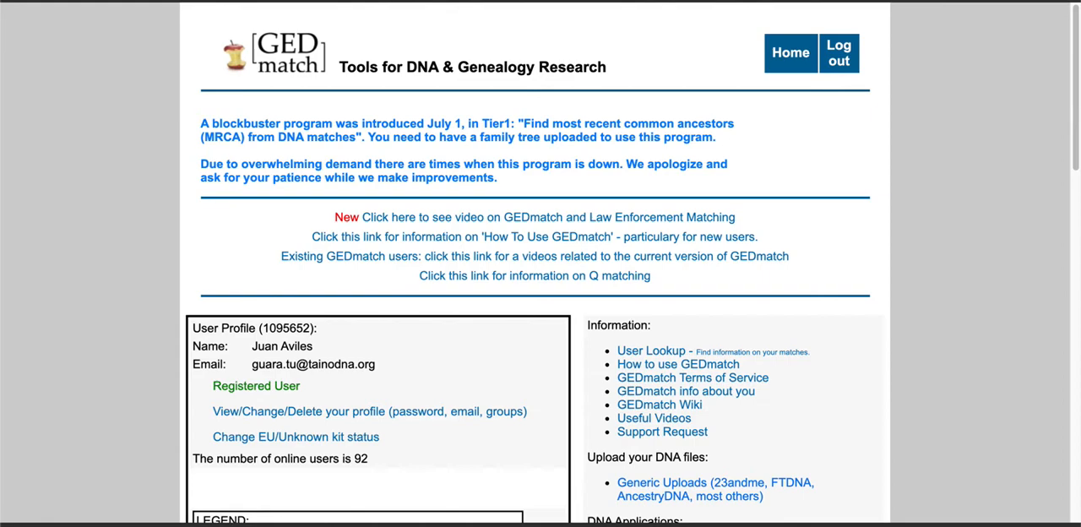
Scroll the home page to look over the DNA resources and DNA Applications list.
{"action": "scroll", "scroll_direction": "down", "scroll_amount": 3}
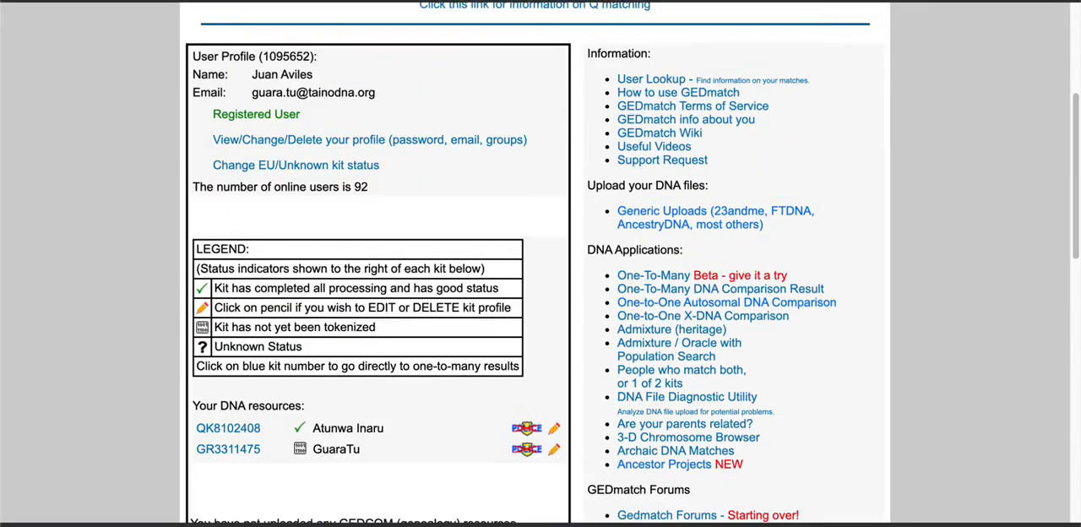
{"action": "scroll", "scroll_direction": "up", "scroll_amount": 3}
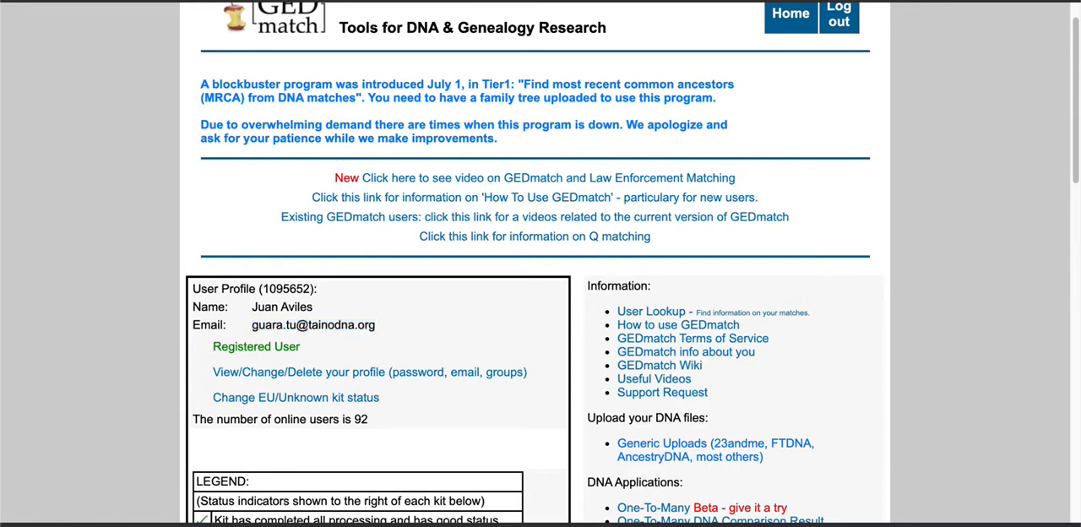
{"action": "scroll", "scroll_direction": "down", "scroll_amount": 3}
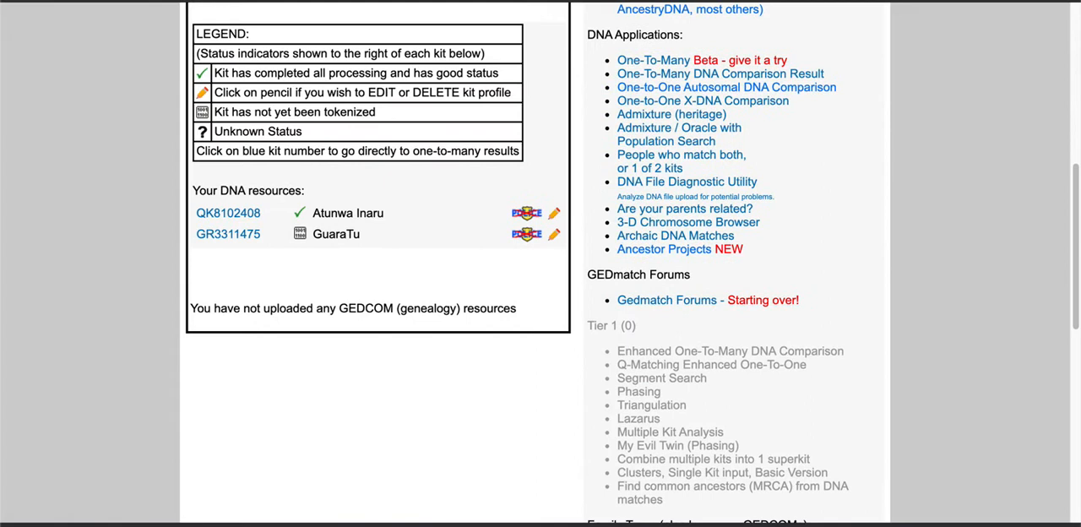
{"action": "scroll", "scroll_direction": "up", "scroll_amount": 3}
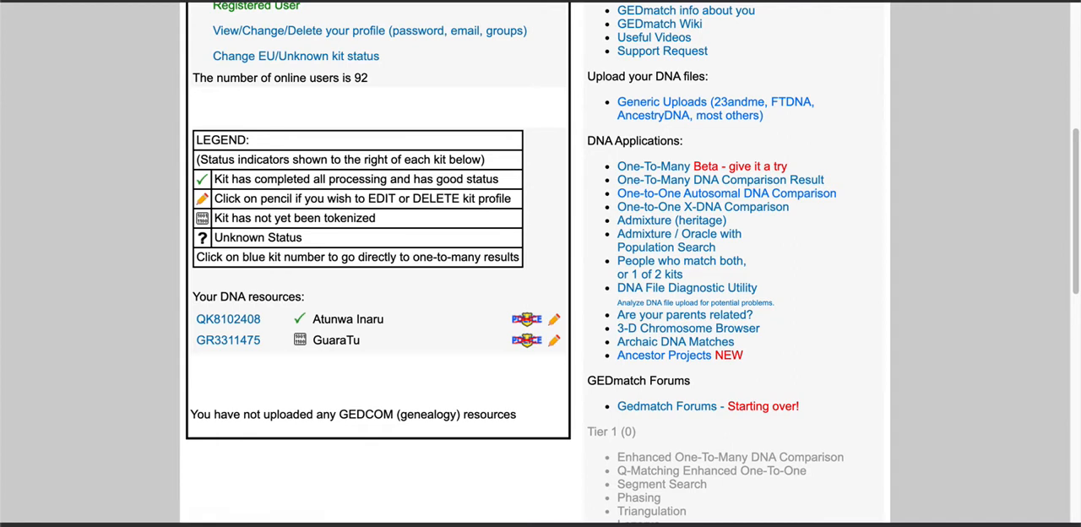
{"action": "mouse_move", "coordinate": [228, 339]}
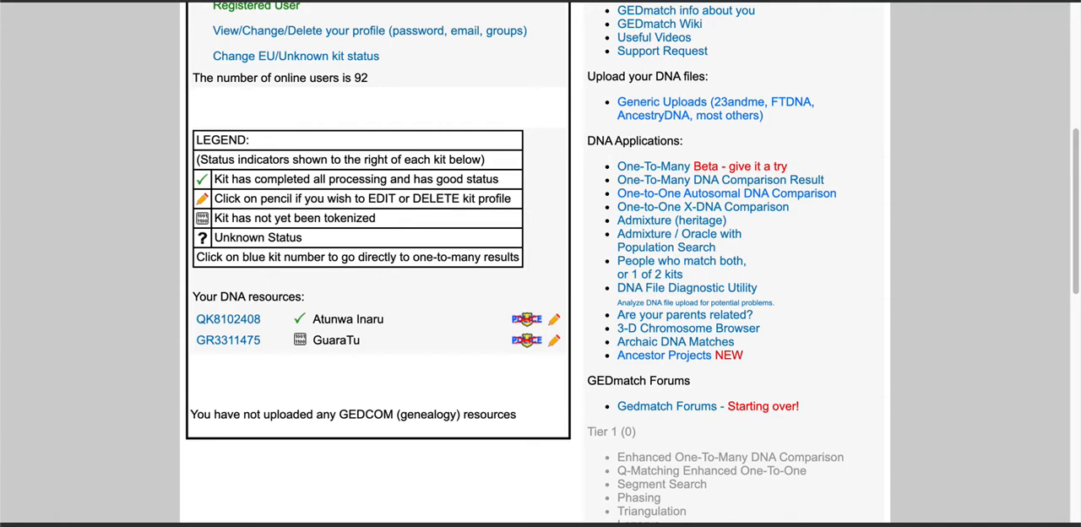
{"action": "scroll", "scroll_direction": "down", "scroll_amount": 3}
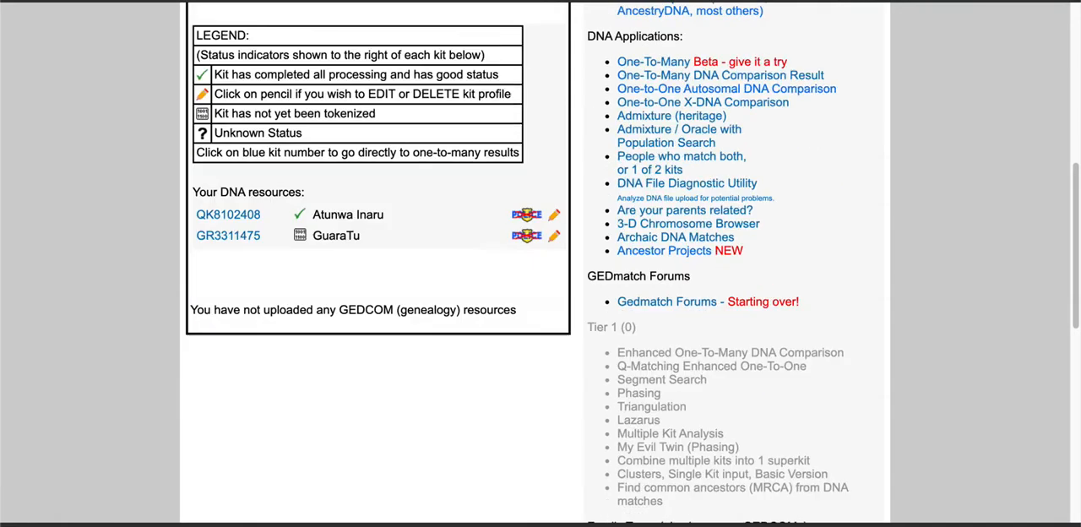
{"action": "scroll", "scroll_direction": "up", "scroll_amount": 3}
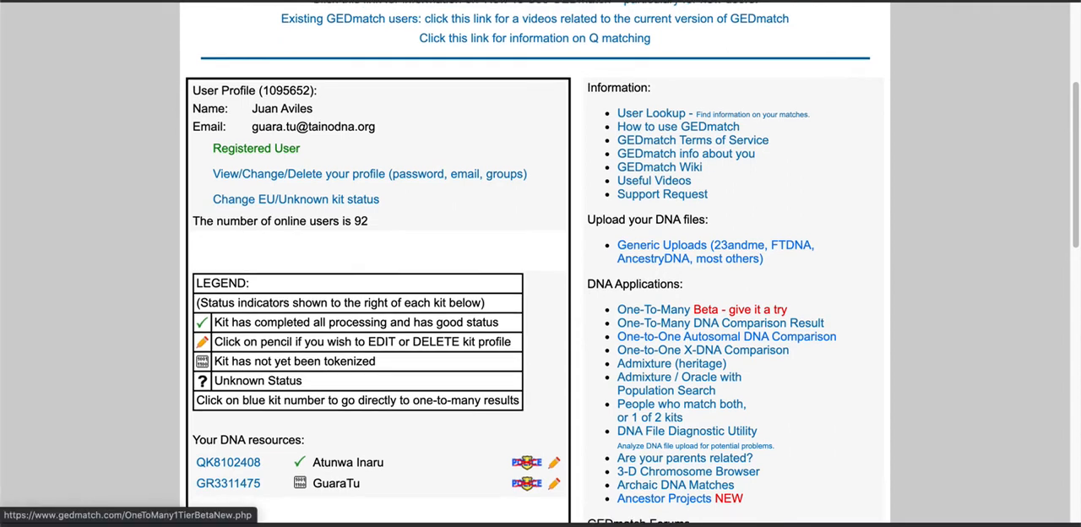
{"action": "scroll", "scroll_direction": "down", "scroll_amount": 3}
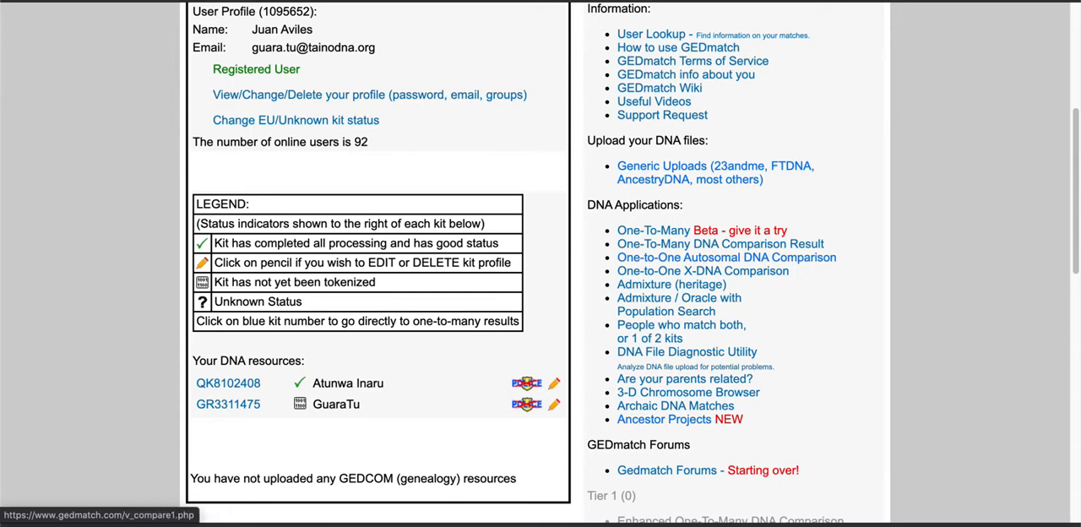
{"action": "mouse_move", "coordinate": [671, 284]}
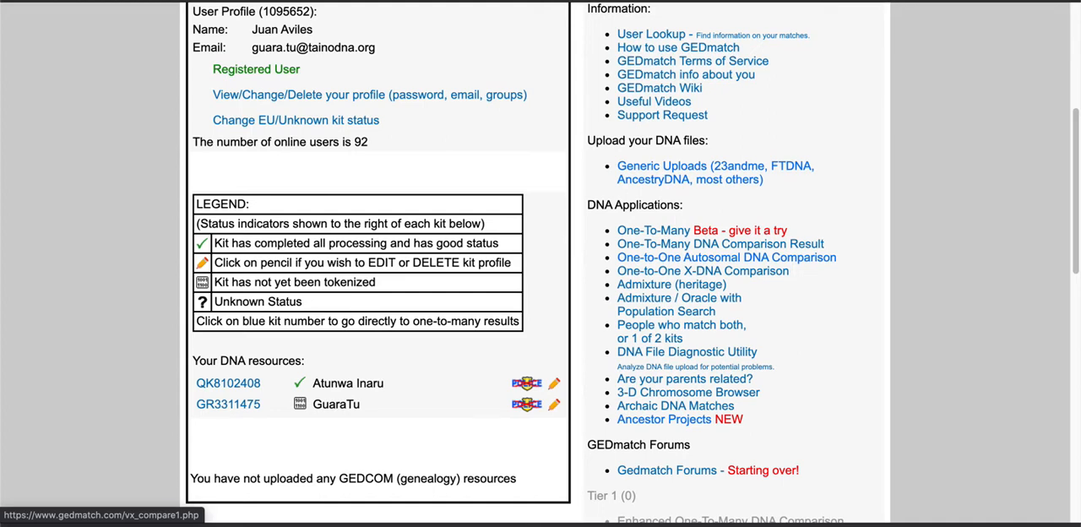
{"action": "mouse_move", "coordinate": [671, 284]}
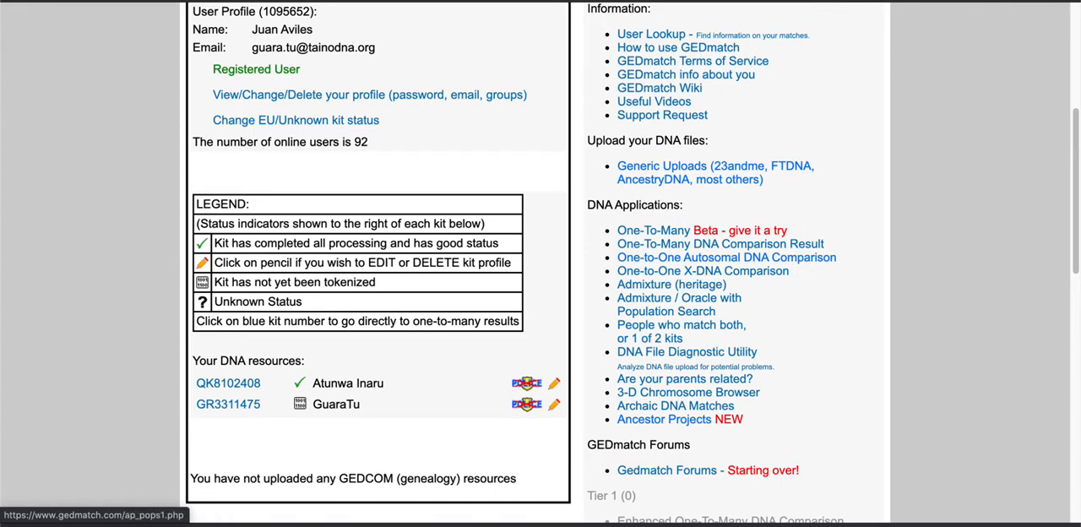
{"action": "mouse_move", "coordinate": [673, 284]}
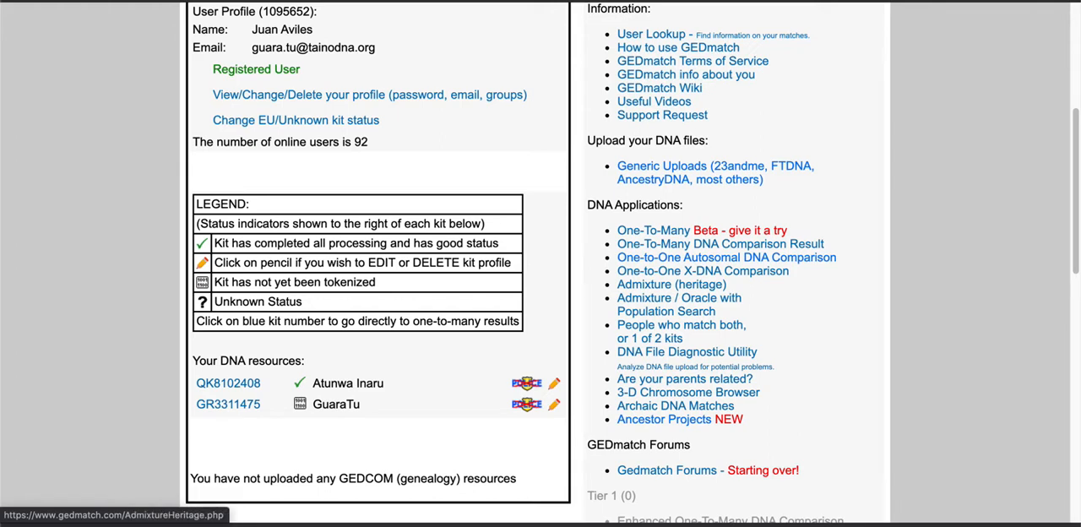
{"action": "mouse_move", "coordinate": [679, 297]}
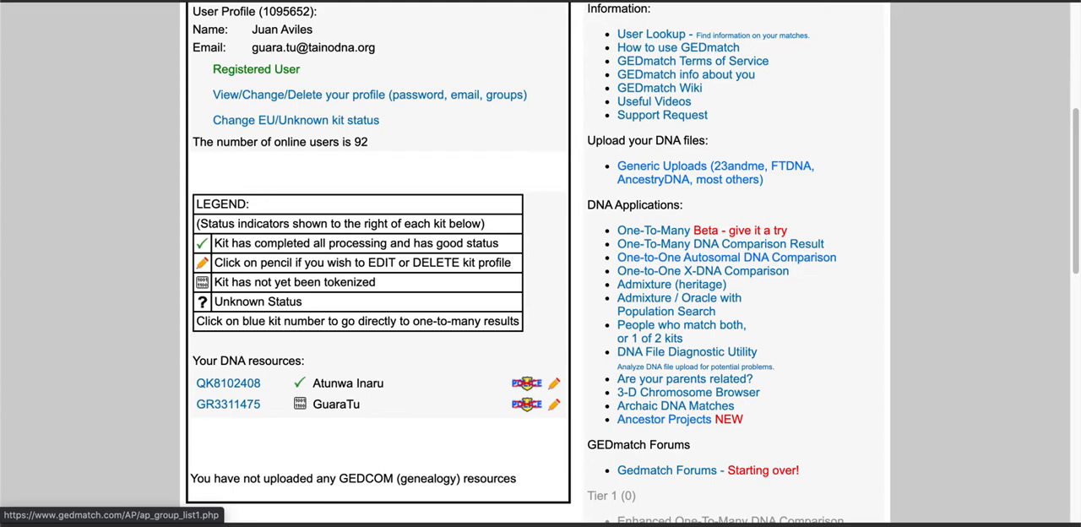
{"action": "scroll", "scroll_direction": "down", "scroll_amount": 3}
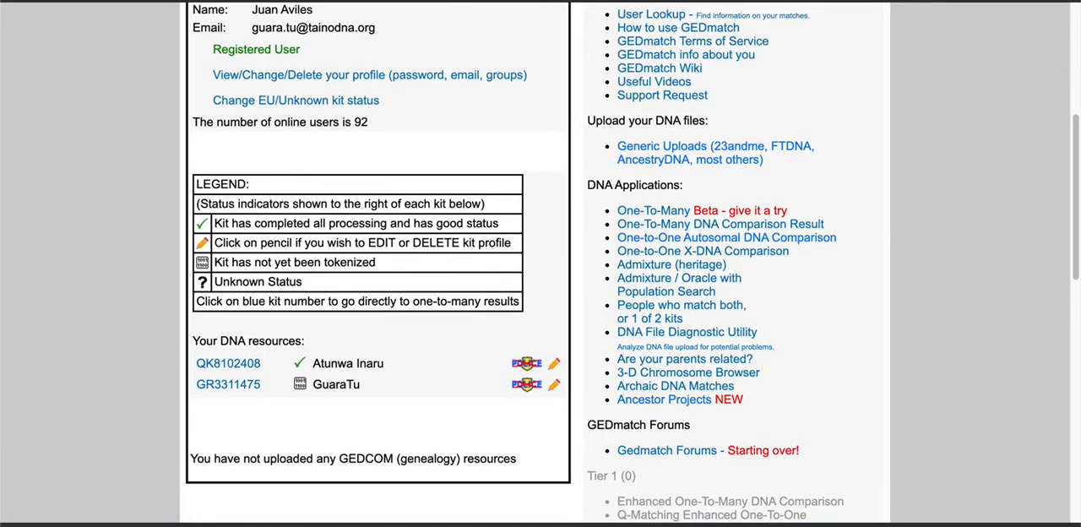
{"action": "scroll", "scroll_direction": "down", "scroll_amount": 3}
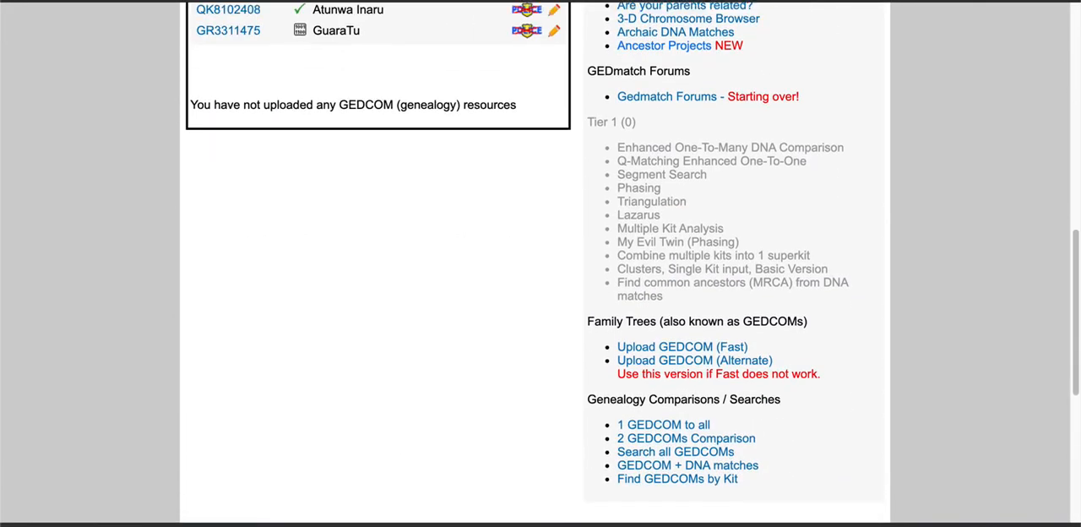
{"action": "mouse_move", "coordinate": [683, 347]}
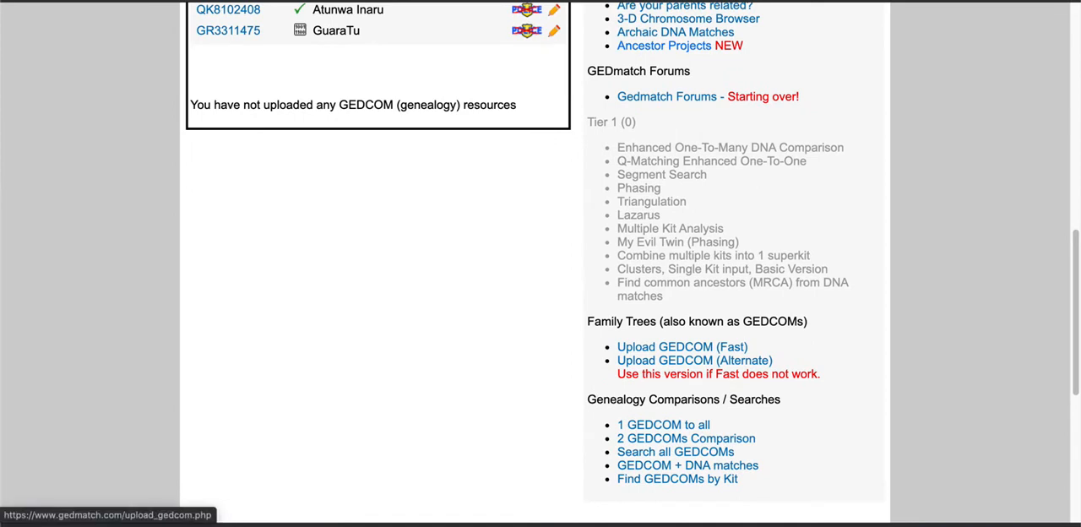
{"action": "mouse_move", "coordinate": [695, 359]}
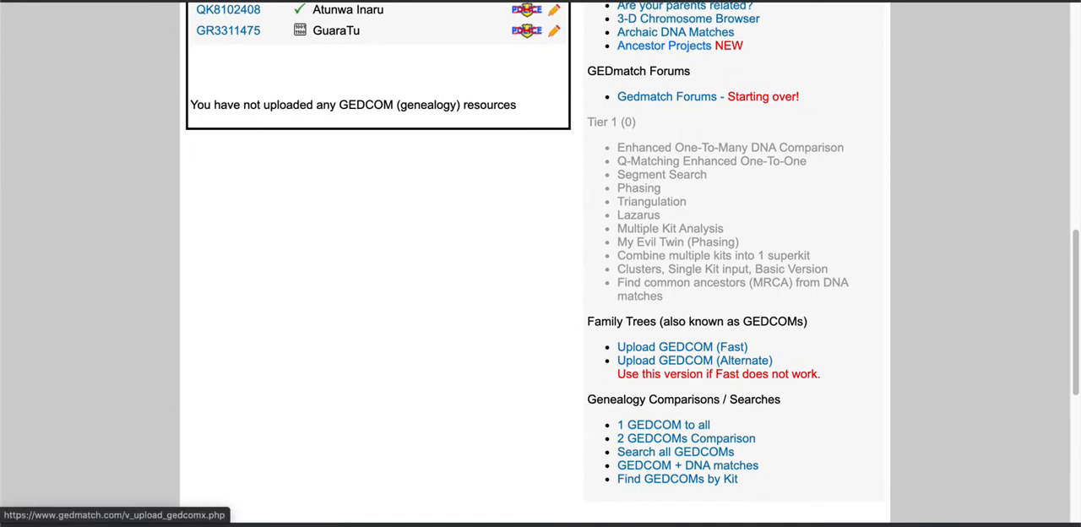
{"action": "mouse_move", "coordinate": [682, 346]}
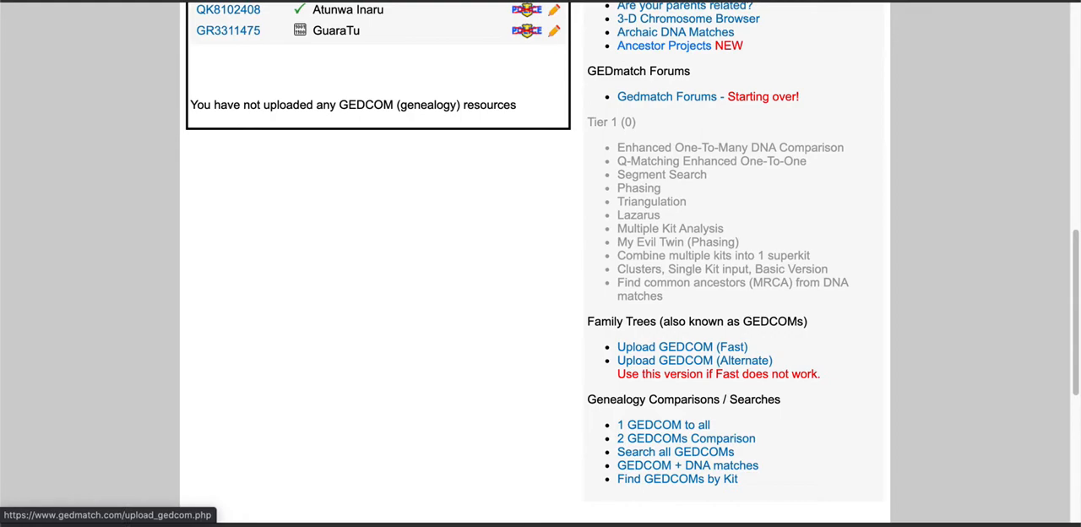
{"action": "scroll", "scroll_direction": "down", "scroll_amount": 3}
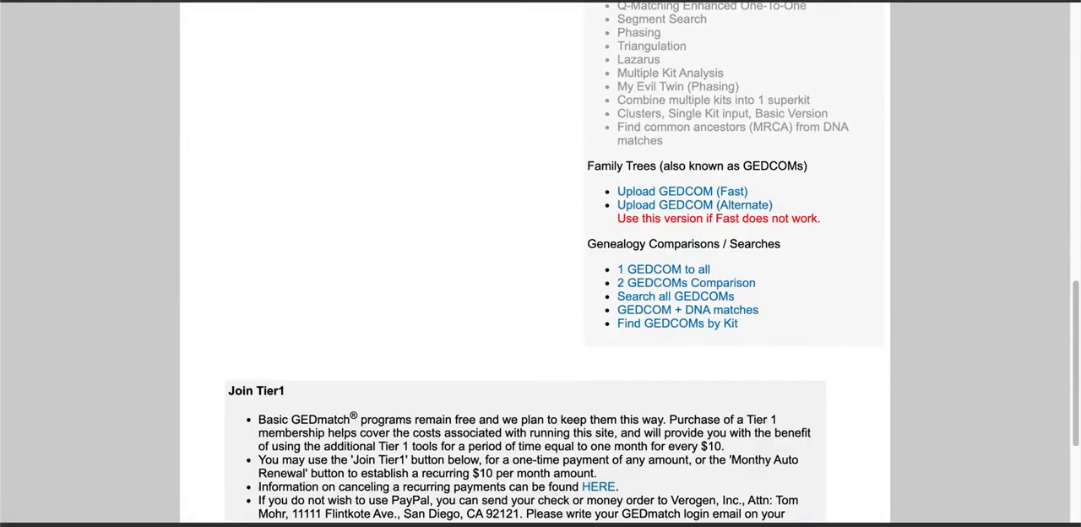
{"action": "scroll", "scroll_direction": "up", "scroll_amount": 3}
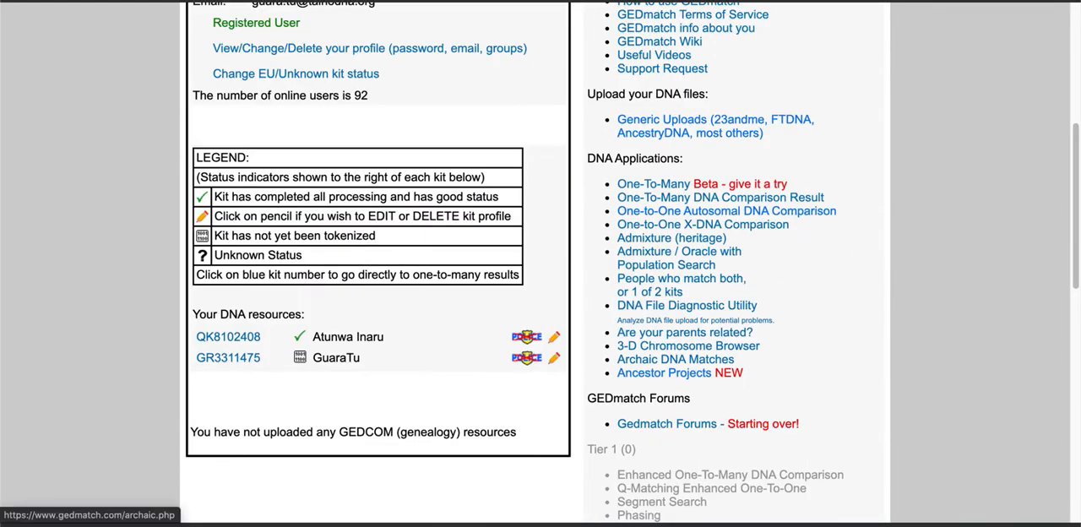
{"action": "scroll", "scroll_direction": "down", "scroll_amount": 3}
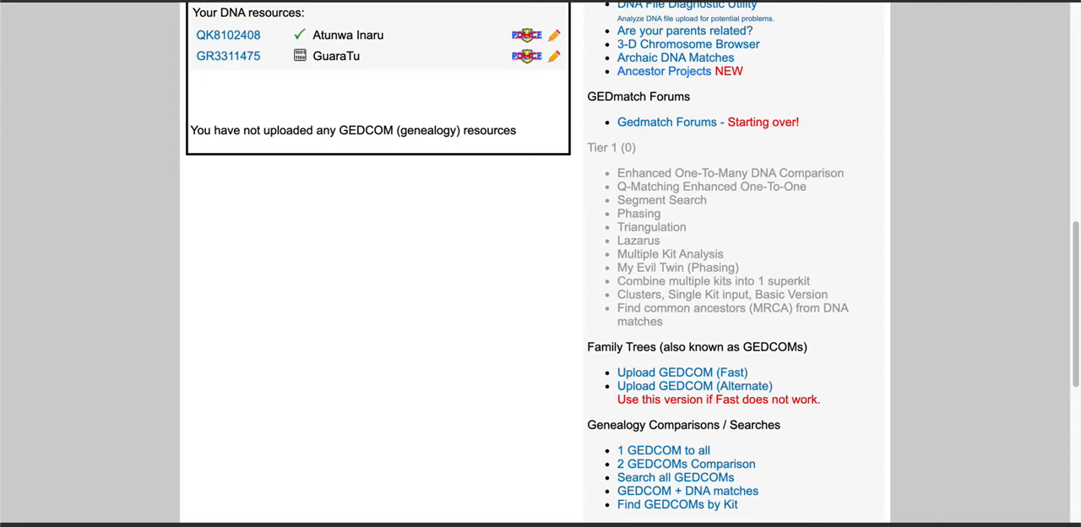
{"action": "scroll", "scroll_direction": "up", "scroll_amount": 3}
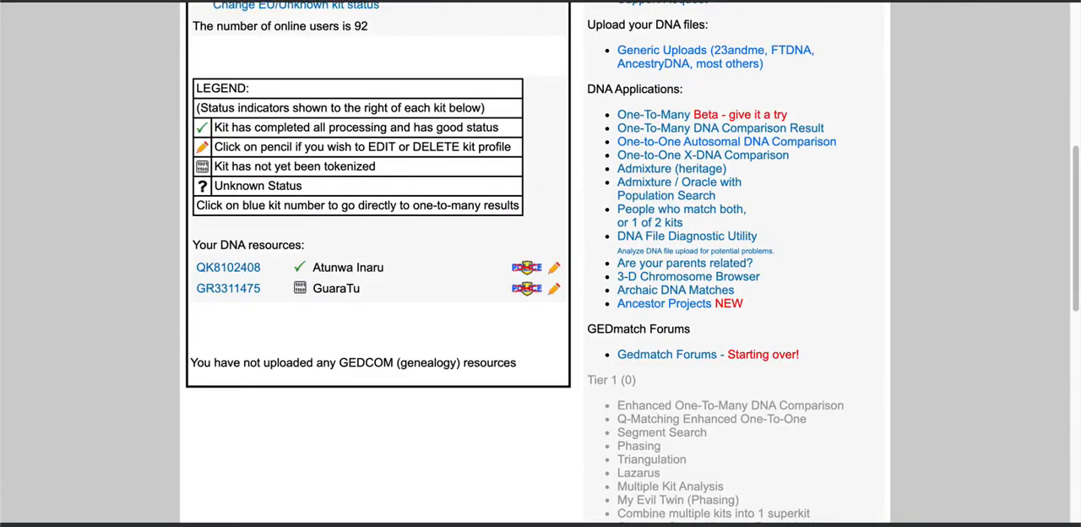
{"action": "scroll", "scroll_direction": "up", "scroll_amount": 3}
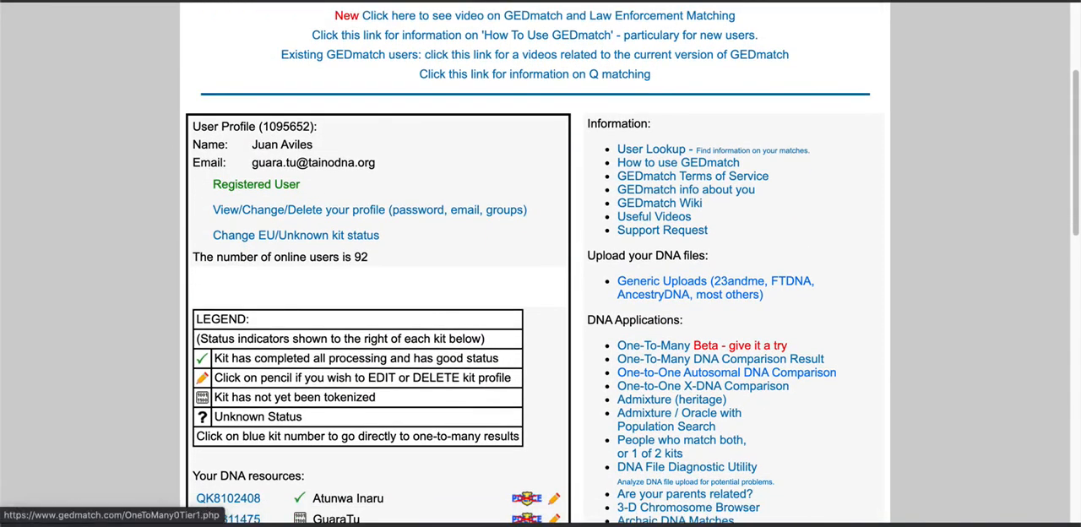
{"action": "left_click", "coordinate": [727, 371]}
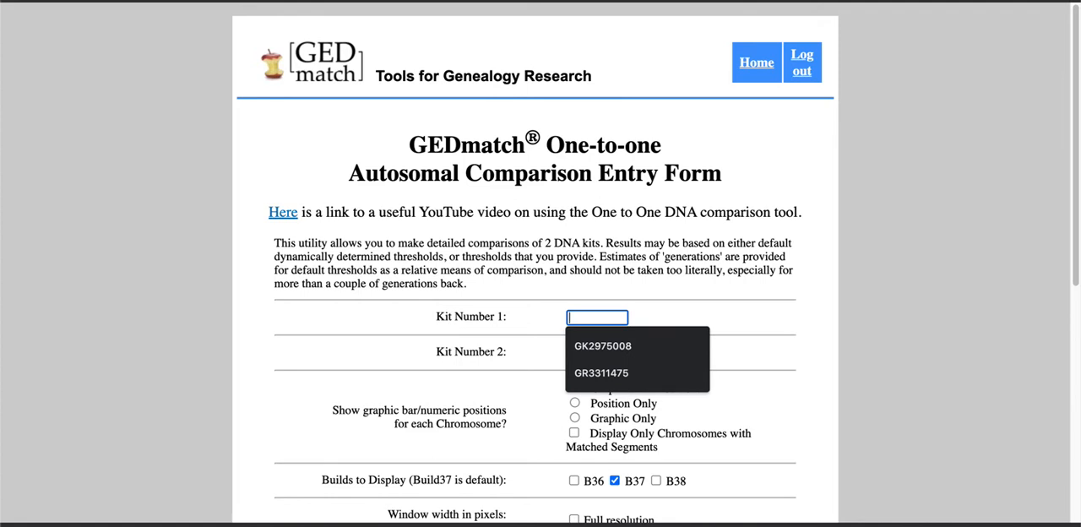
{"action": "type", "text": "Q"}
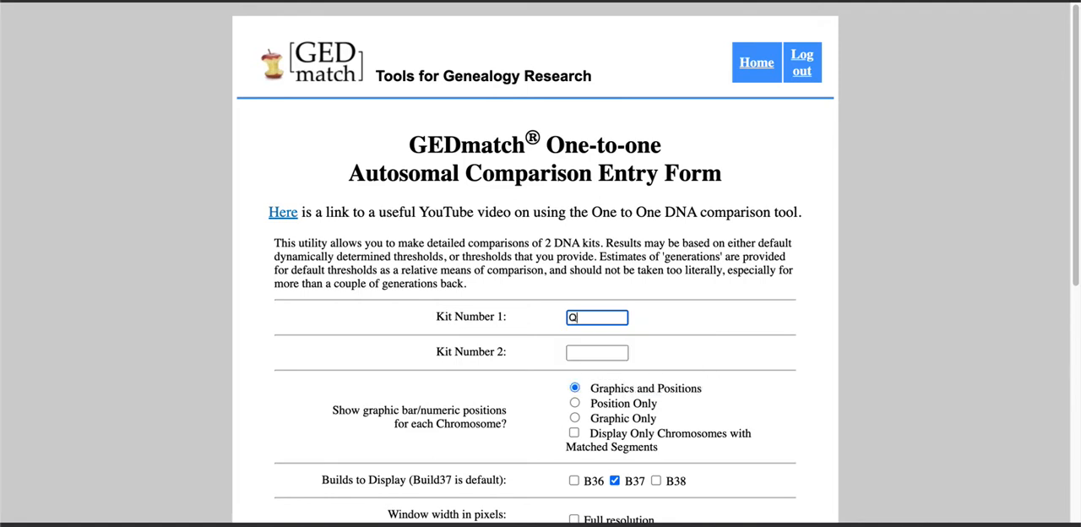
{"action": "type", "text": "K"}
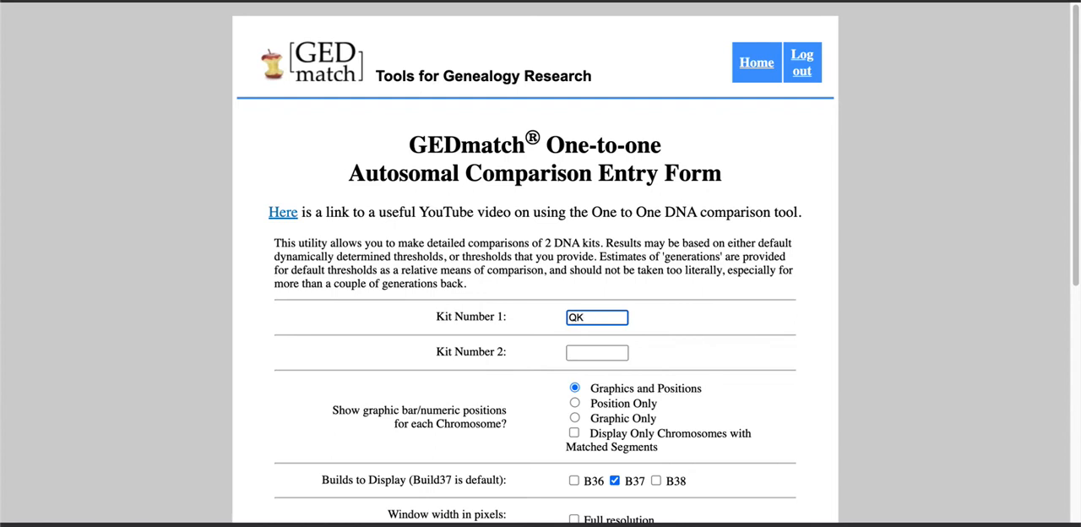
{"action": "type", "text": "810"}
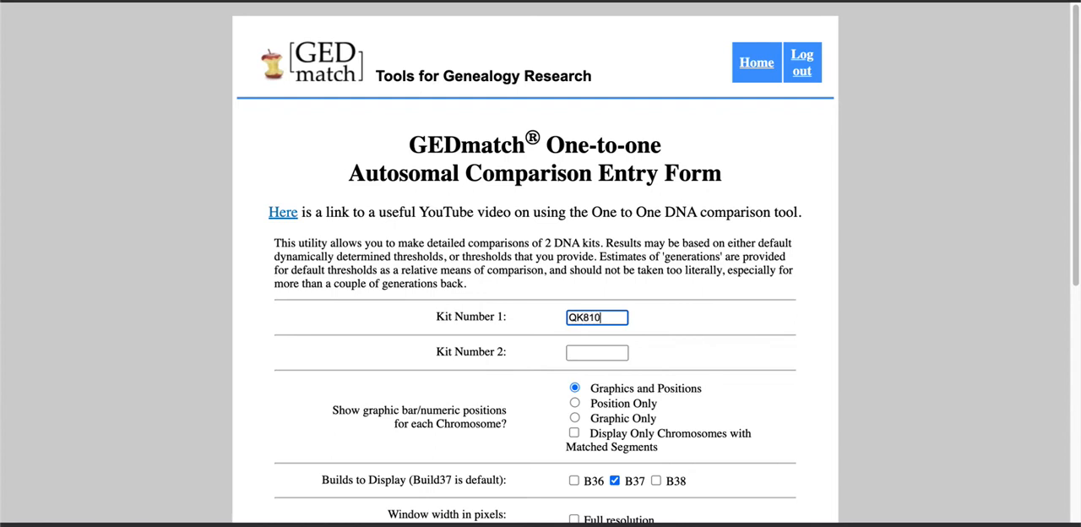
{"action": "type", "text": "2408"}
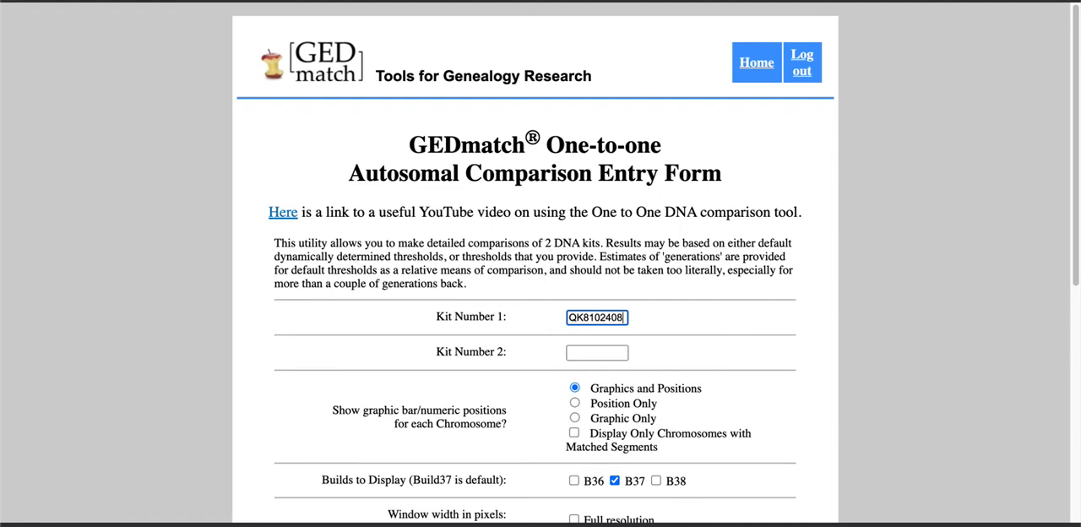
{"action": "type", "text": "A614918"}
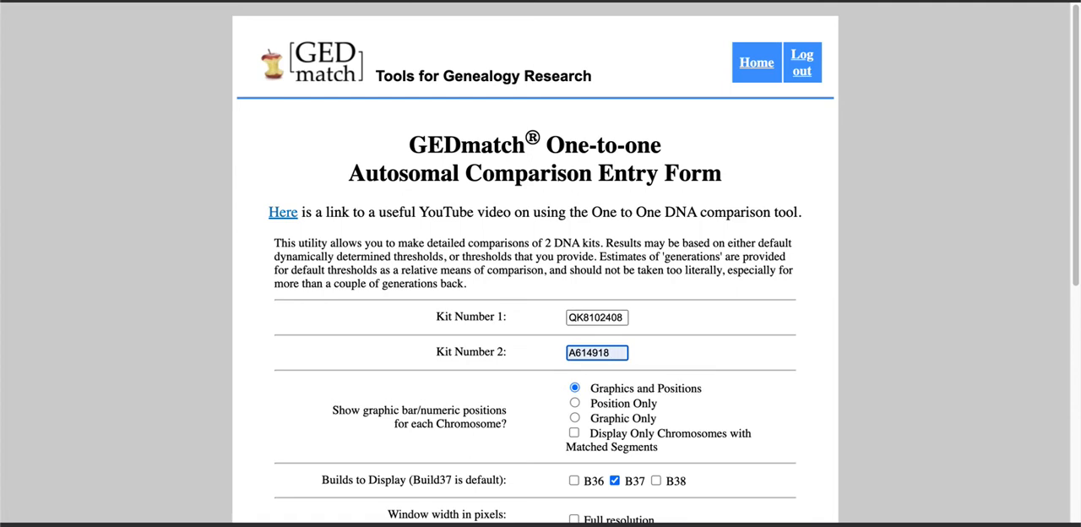
Leave the threshold options blank and run Compare on the two kits.
{"action": "scroll", "scroll_direction": "down", "scroll_amount": 3}
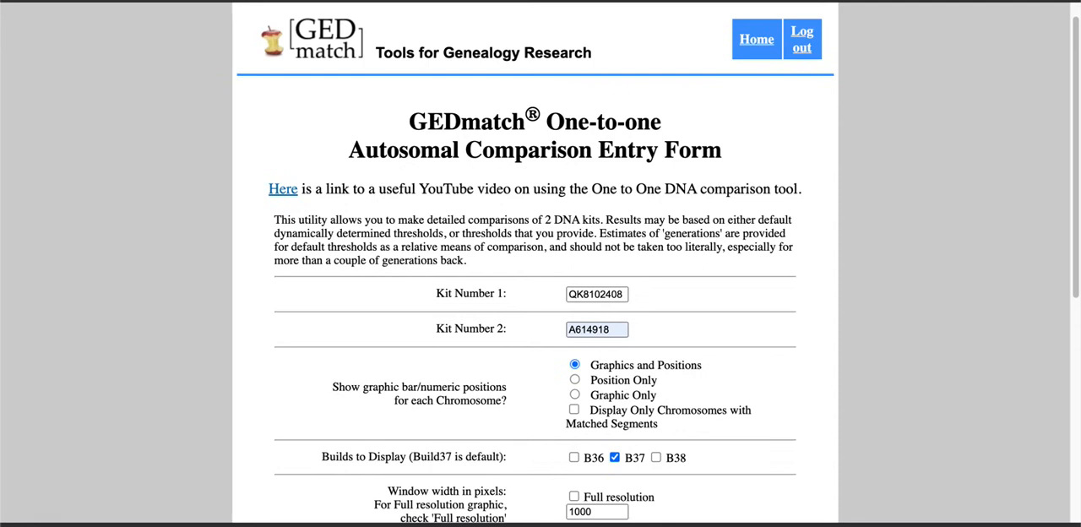
{"action": "scroll", "scroll_direction": "down", "scroll_amount": 3}
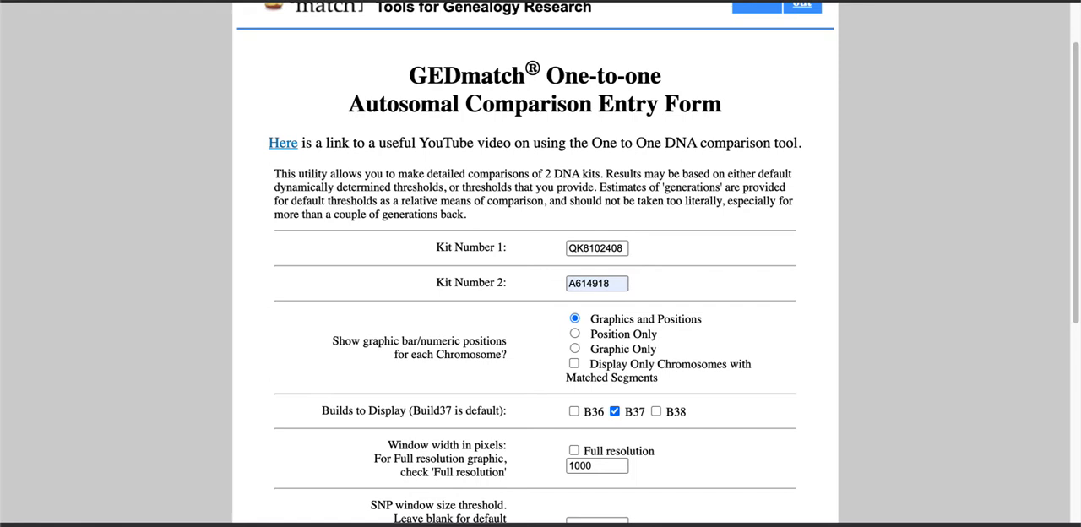
{"action": "scroll", "scroll_direction": "down", "scroll_amount": 3}
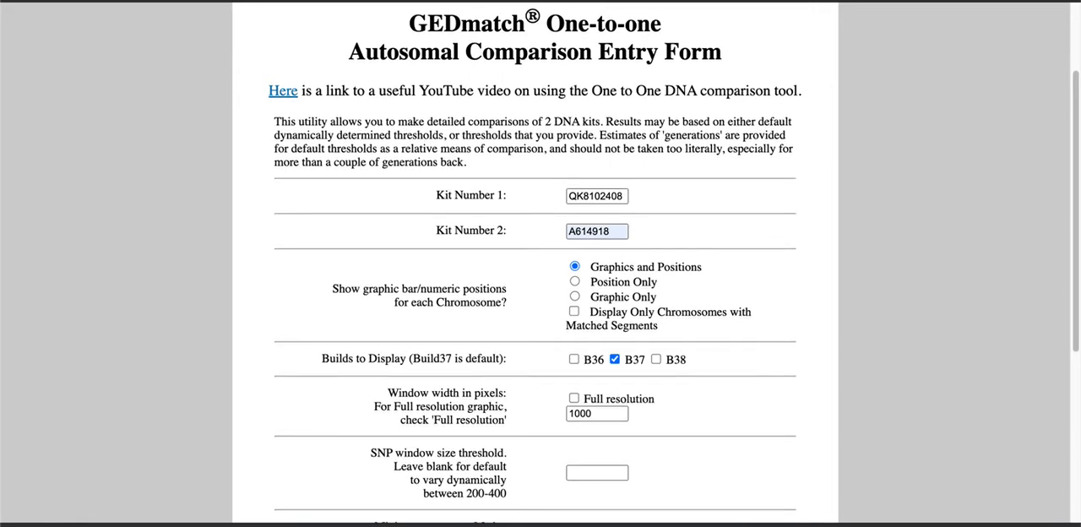
{"action": "scroll", "scroll_direction": "down", "scroll_amount": 3}
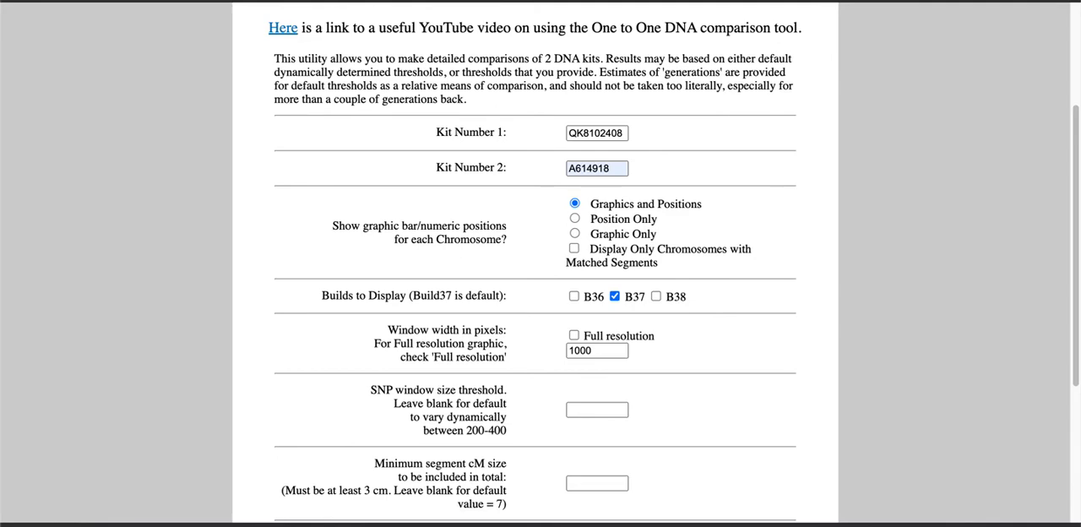
{"action": "scroll", "scroll_direction": "down", "scroll_amount": 3}
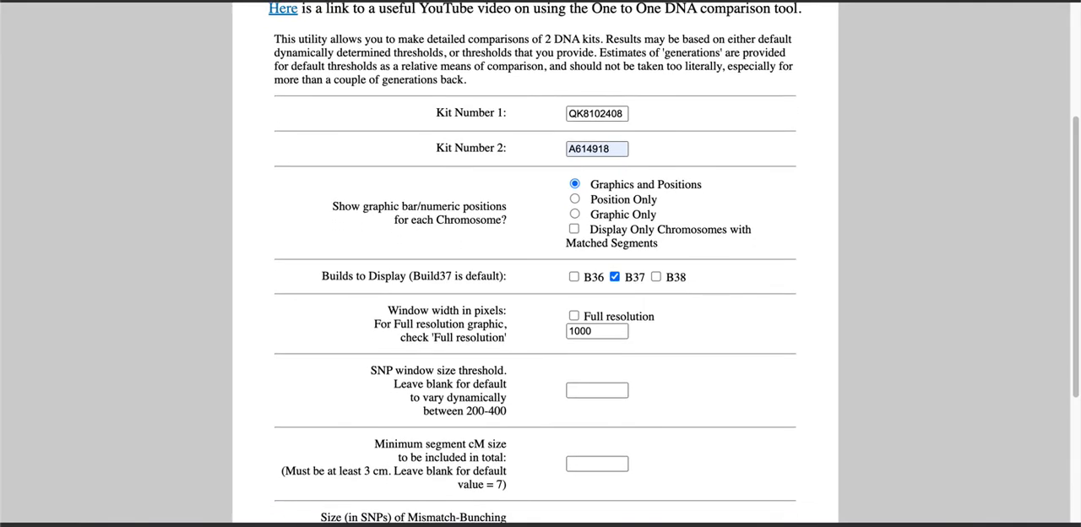
{"action": "scroll", "scroll_direction": "down", "scroll_amount": 3}
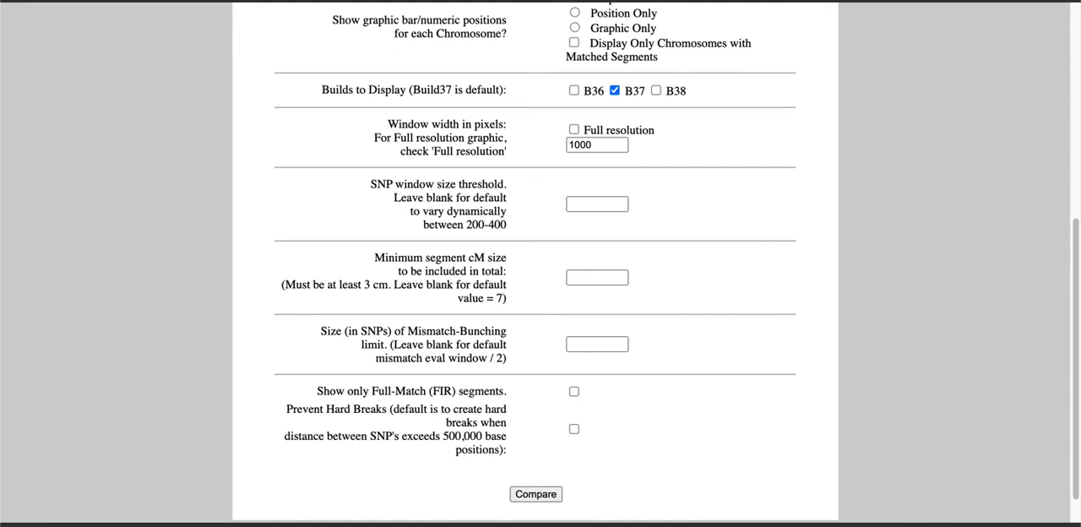
{"action": "scroll", "scroll_direction": "down", "scroll_amount": 3}
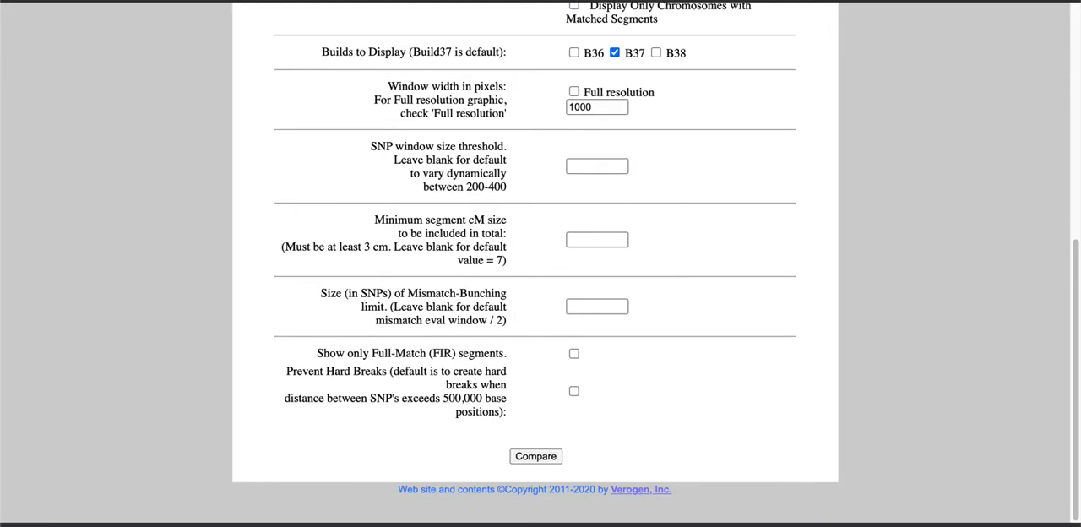
{"action": "left_click", "coordinate": [536, 456]}
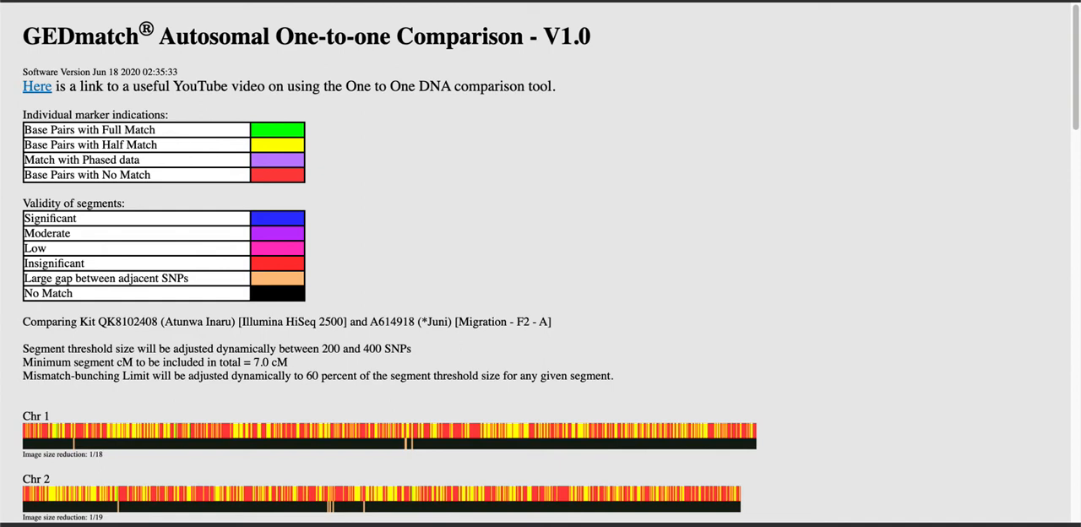
Scroll down the results through the match bars for chromosomes 1 to 8.
{"action": "scroll", "scroll_direction": "down", "scroll_amount": 3}
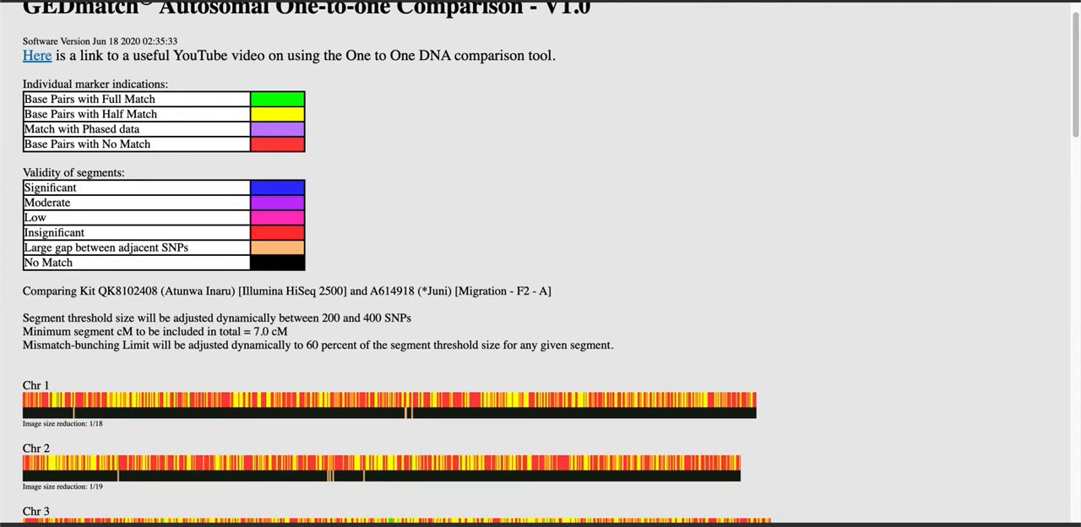
{"action": "scroll", "scroll_direction": "down", "scroll_amount": 3}
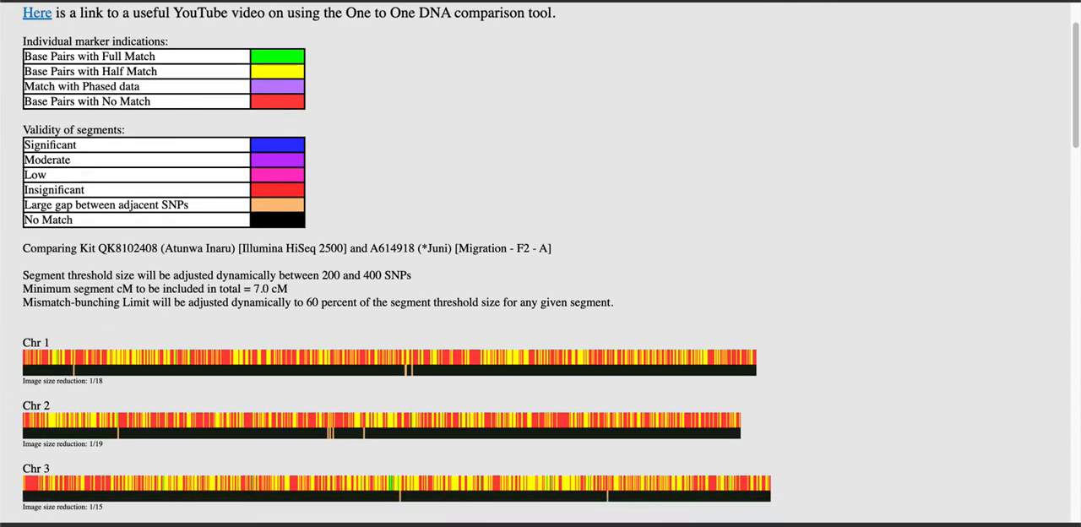
{"action": "scroll", "scroll_direction": "down", "scroll_amount": 3}
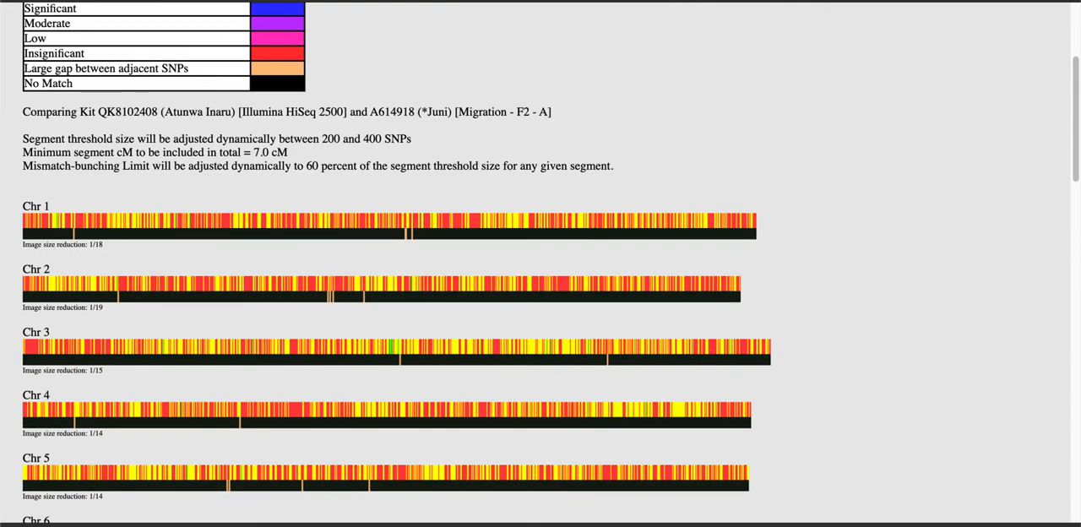
{"action": "scroll", "scroll_direction": "down", "scroll_amount": 3}
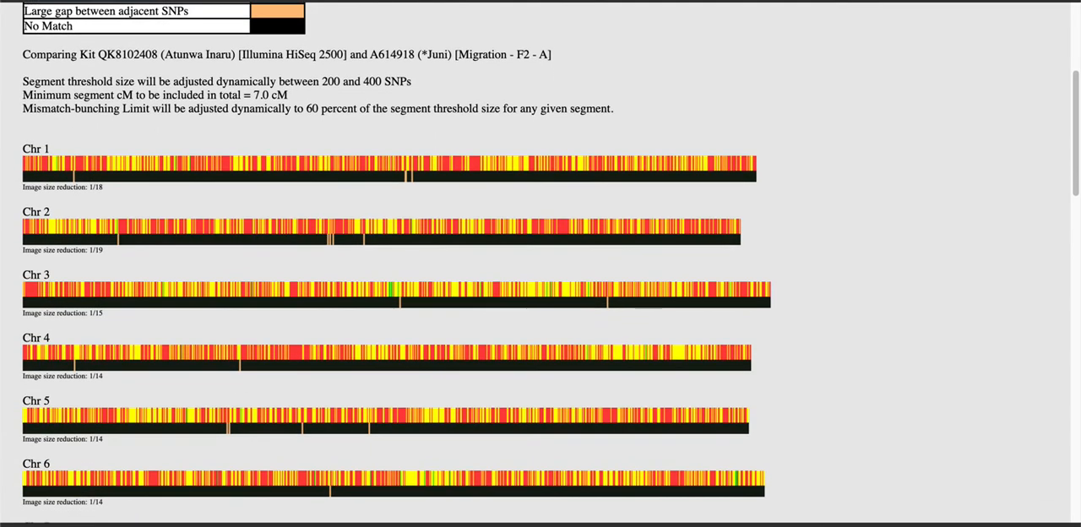
{"action": "scroll", "scroll_direction": "down", "scroll_amount": 3}
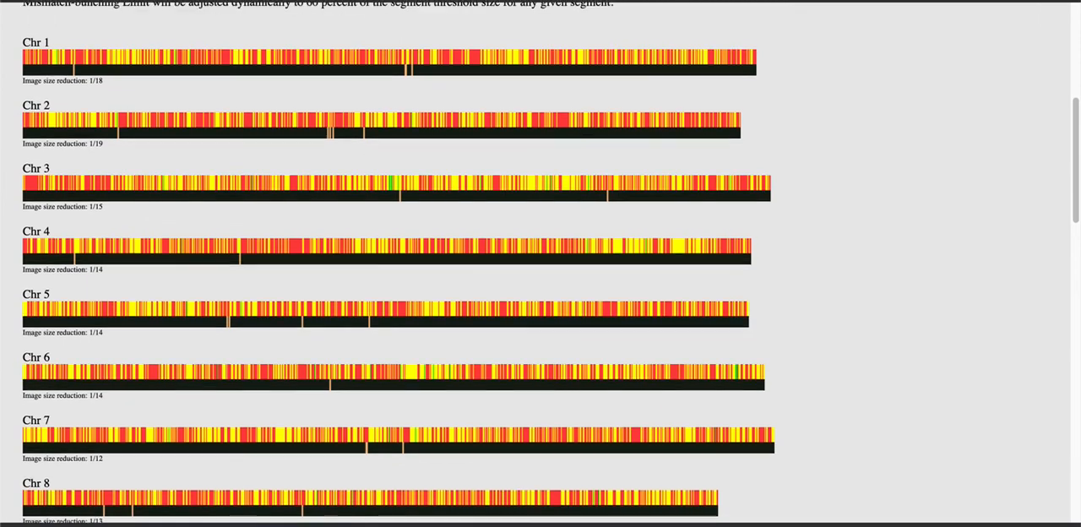
Scroll to the summary reporting one 8.2 cM segment on chromosome 12, then go back to the form.
{"action": "scroll", "scroll_direction": "down", "scroll_amount": 3}
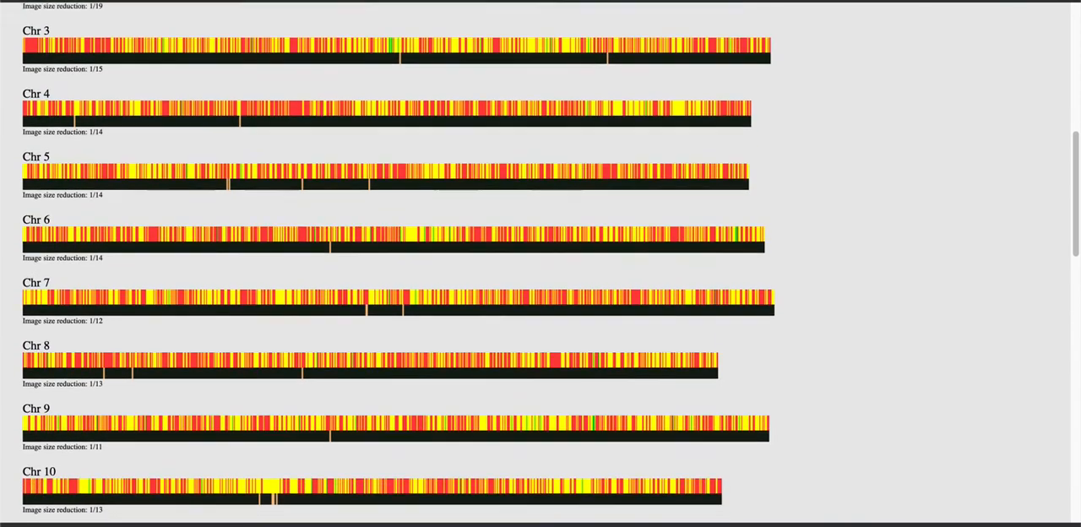
{"action": "scroll", "scroll_direction": "down", "scroll_amount": 3}
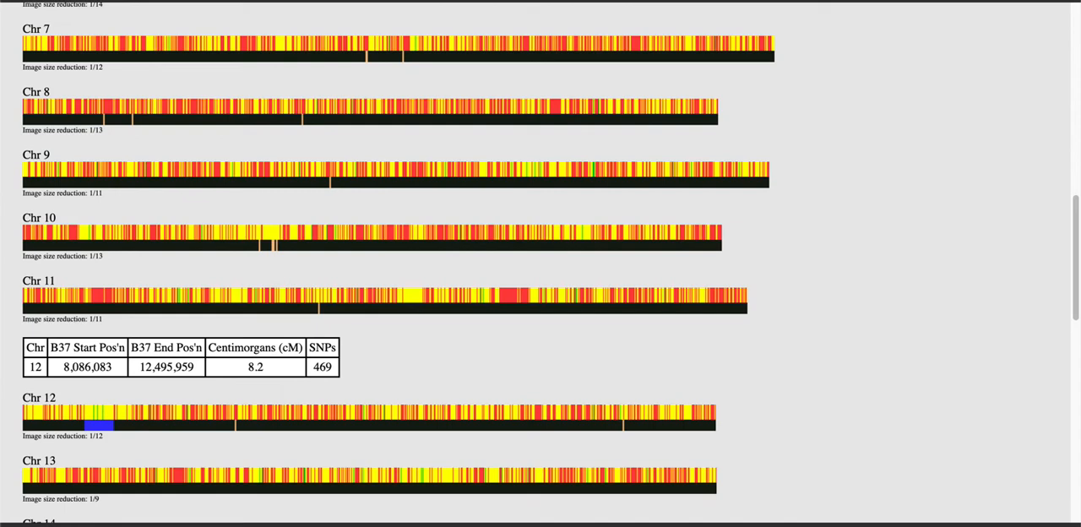
{"action": "scroll", "scroll_direction": "down", "scroll_amount": 3}
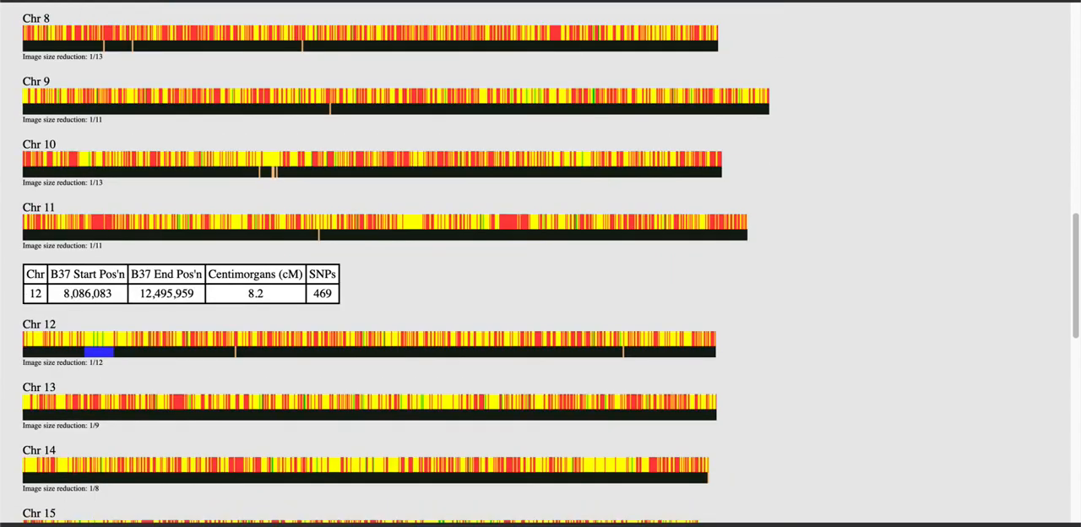
{"action": "scroll", "scroll_direction": "down", "scroll_amount": 3}
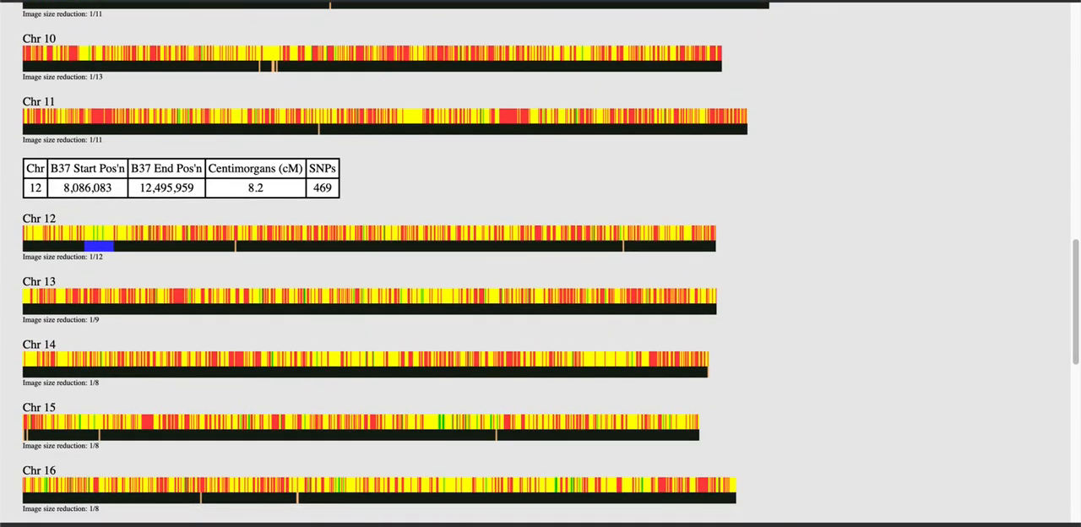
{"action": "scroll", "scroll_direction": "down", "scroll_amount": 3}
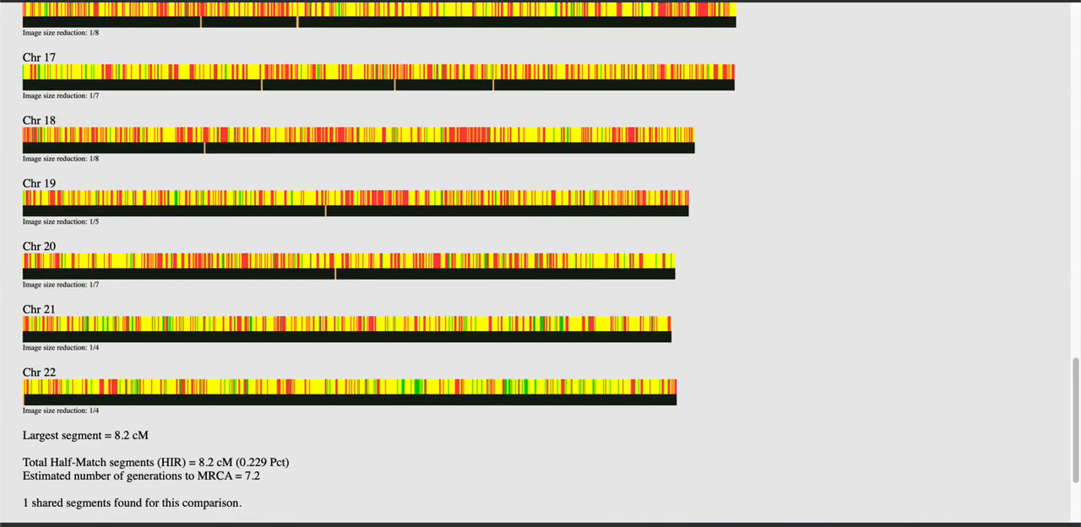
{"action": "scroll", "scroll_direction": "down", "scroll_amount": 3}
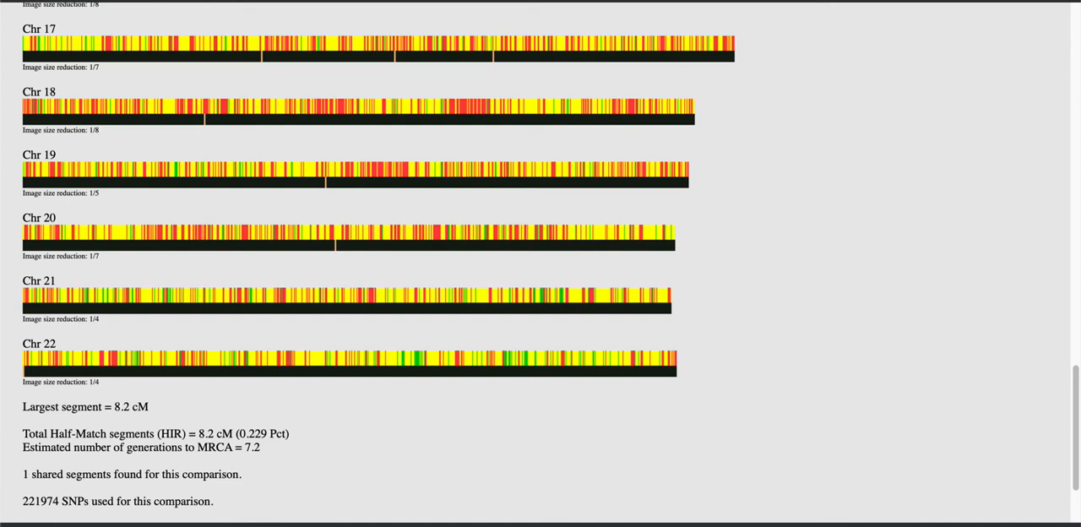
{"action": "scroll", "scroll_direction": "down", "scroll_amount": 3}
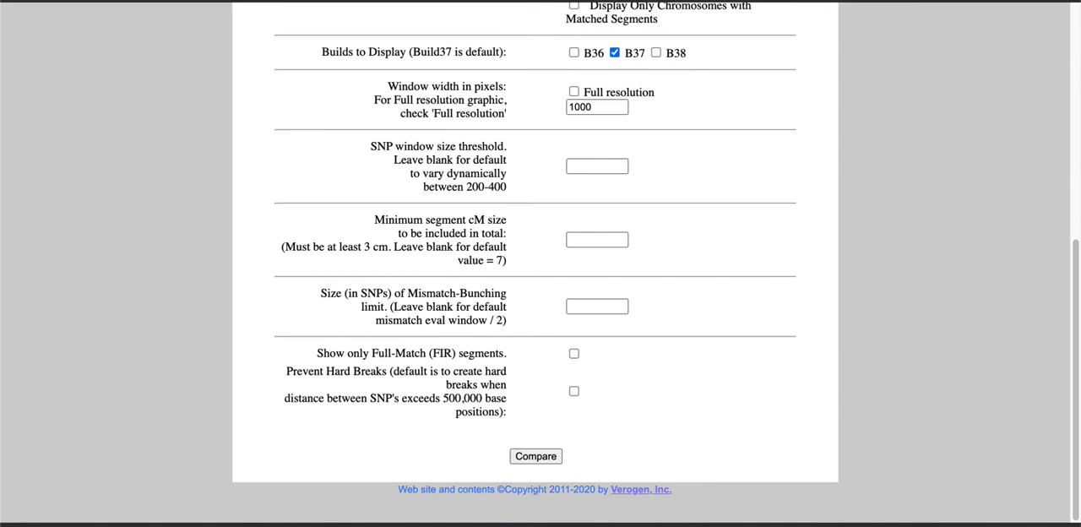
Rerun Compare with minimum segment 3 cM and Display Only Chromosomes with Matched Segments ticked.
{"action": "left_click", "coordinate": [598, 240]}
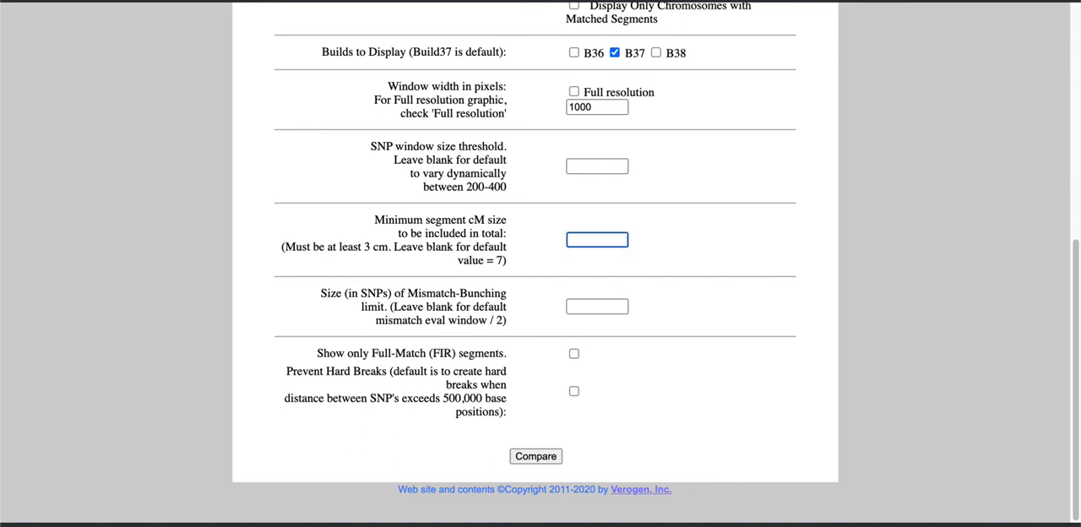
{"action": "type", "text": "3"}
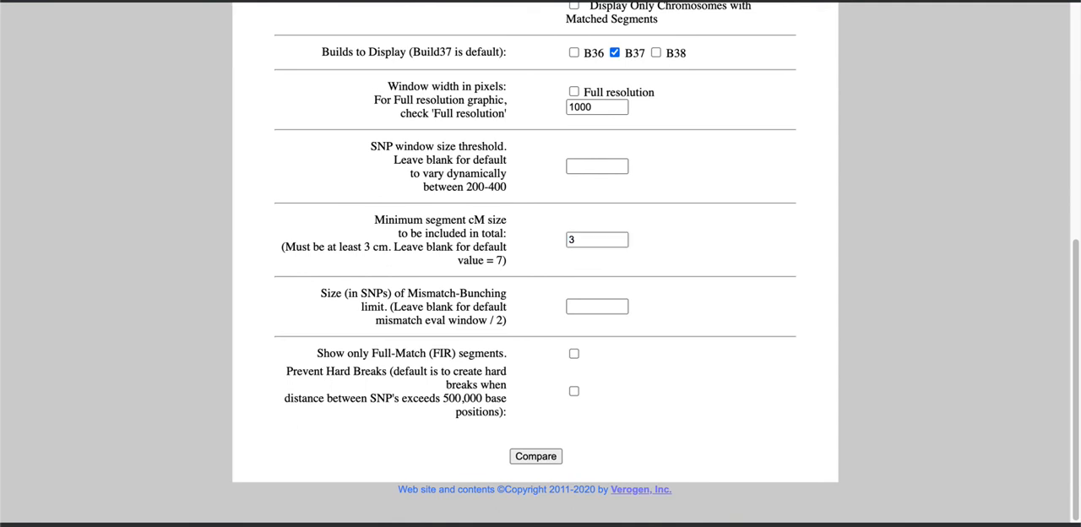
{"action": "scroll", "scroll_direction": "up", "scroll_amount": 3}
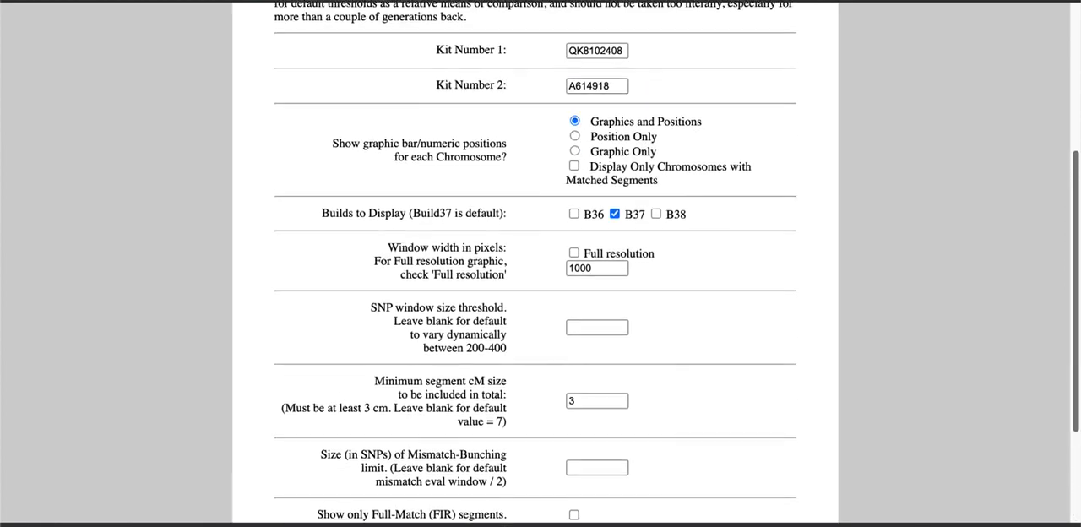
{"action": "scroll", "scroll_direction": "up", "scroll_amount": 3}
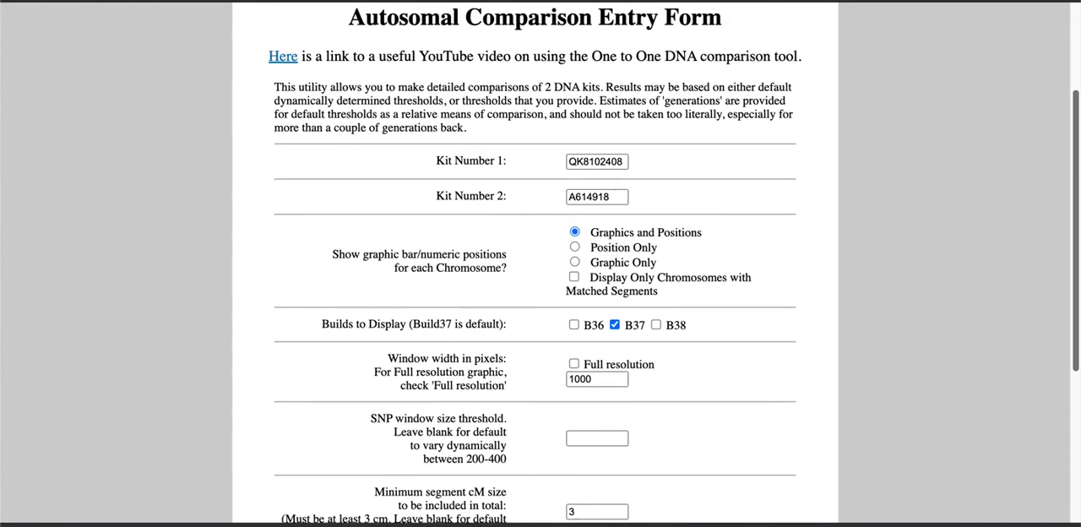
{"action": "scroll", "scroll_direction": "up", "scroll_amount": 3}
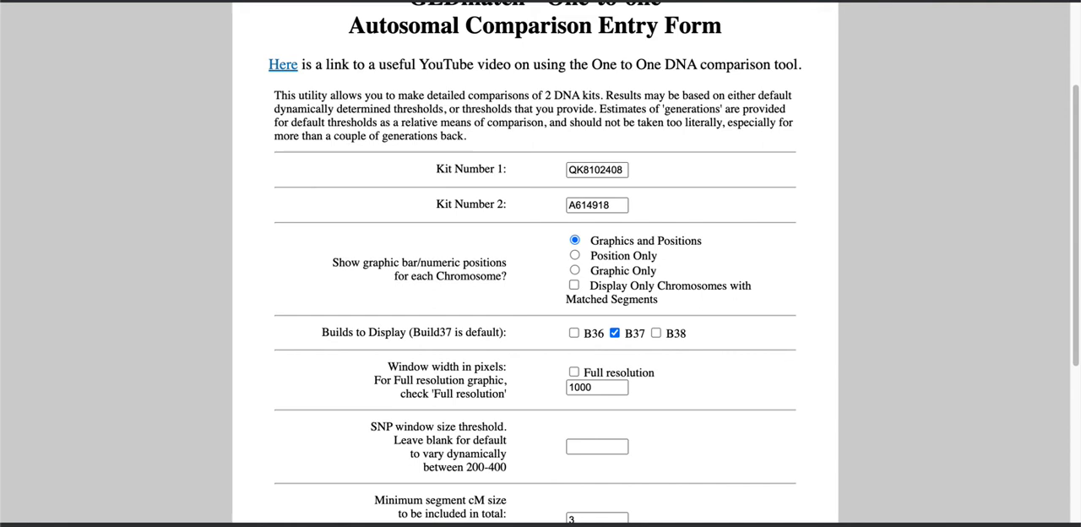
{"action": "left_click", "coordinate": [575, 283]}
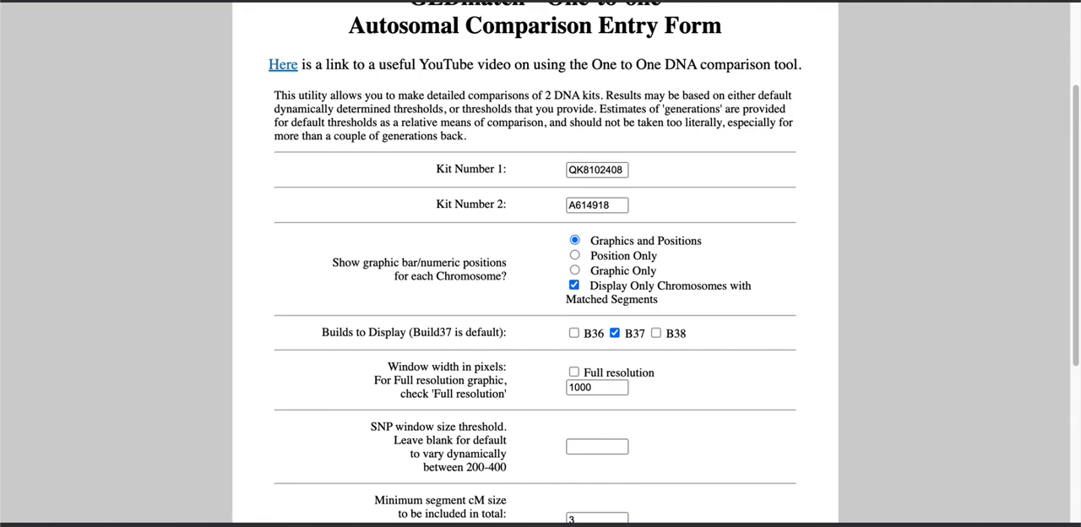
{"action": "scroll", "scroll_direction": "down", "scroll_amount": 3}
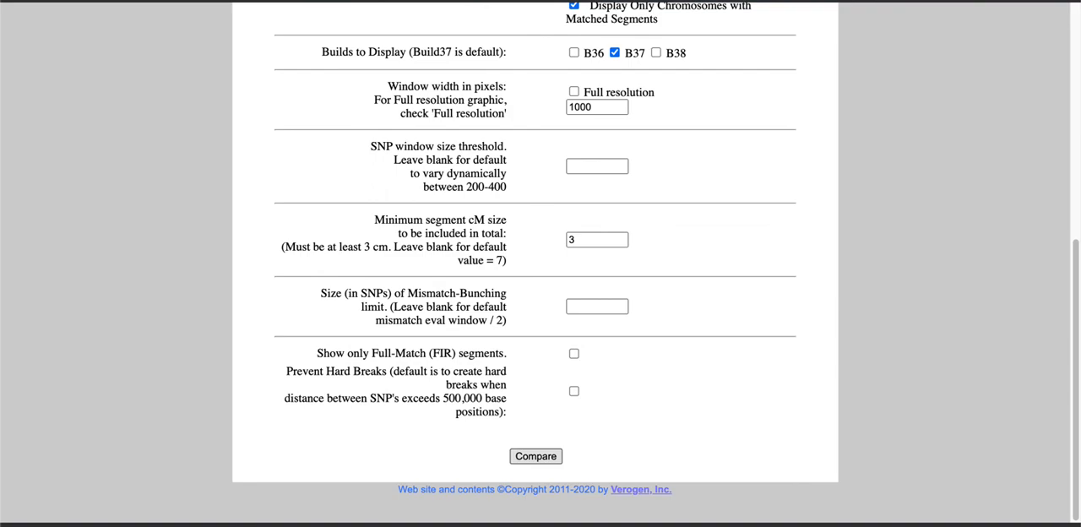
{"action": "left_click", "coordinate": [536, 456]}
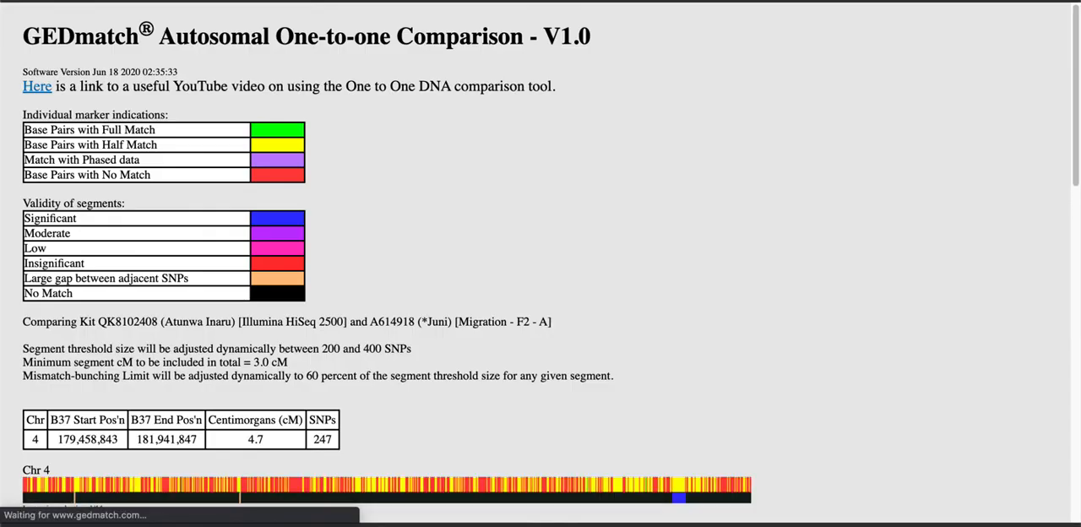
Scroll to the summary of seven segments totalling 33.6 cM, largest 8.2 cM, then go back.
{"action": "scroll", "scroll_direction": "down", "scroll_amount": 3}
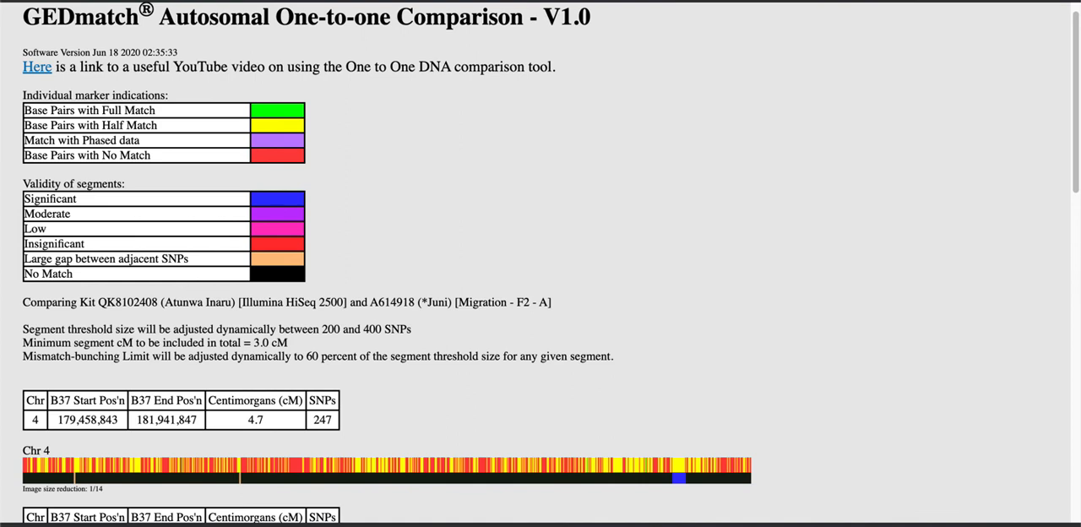
{"action": "scroll", "scroll_direction": "down", "scroll_amount": 3}
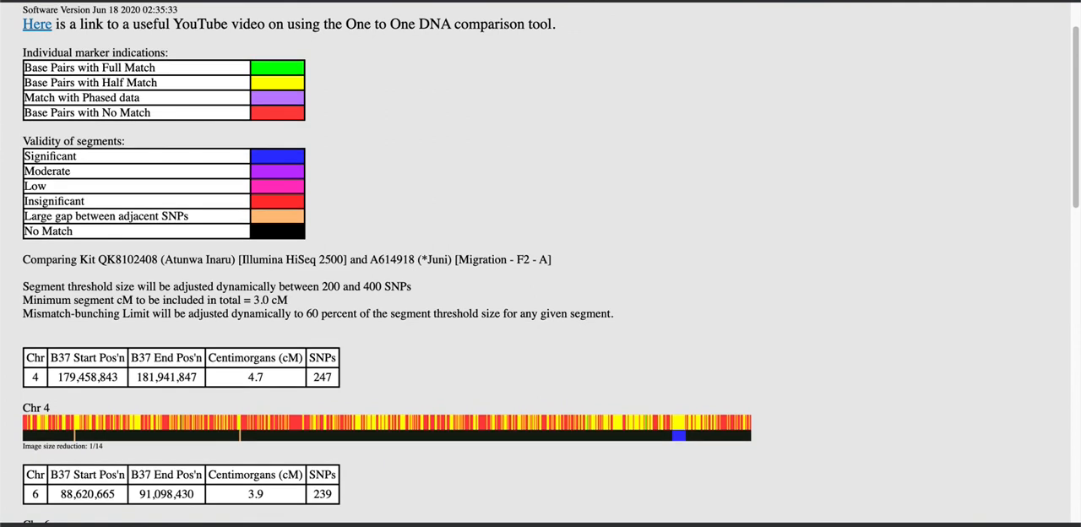
{"action": "scroll", "scroll_direction": "down", "scroll_amount": 3}
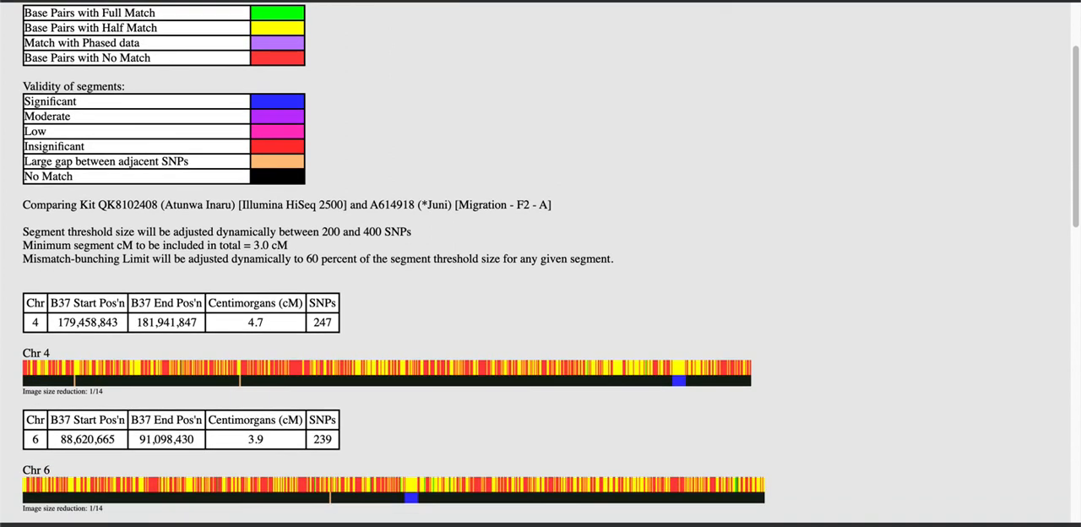
{"action": "scroll", "scroll_direction": "down", "scroll_amount": 3}
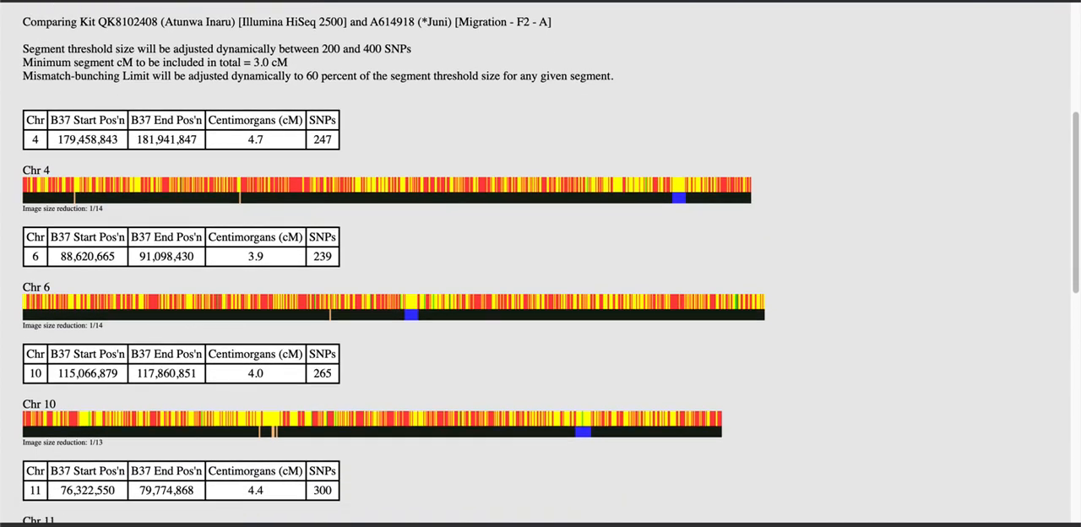
{"action": "scroll", "scroll_direction": "down", "scroll_amount": 3}
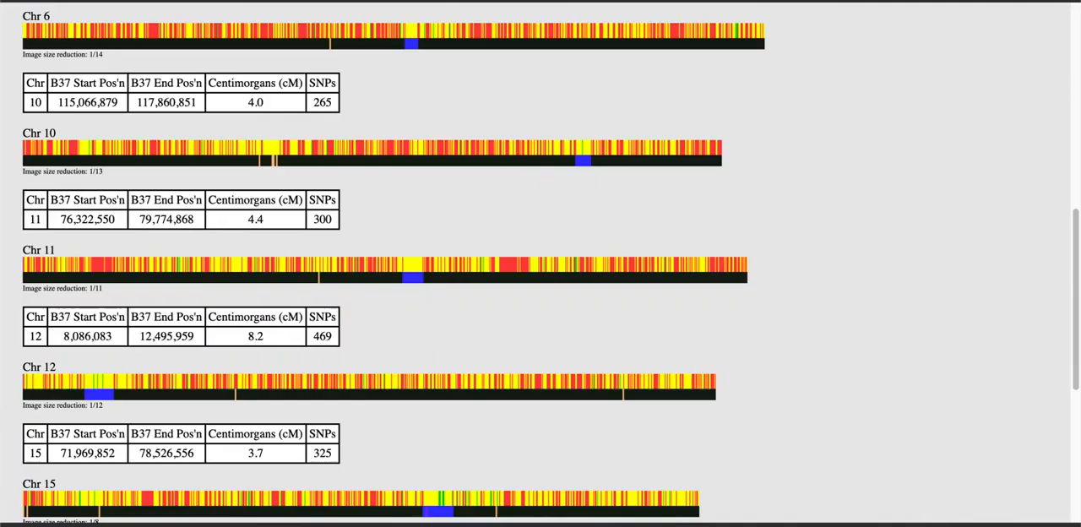
{"action": "scroll", "scroll_direction": "down", "scroll_amount": 3}
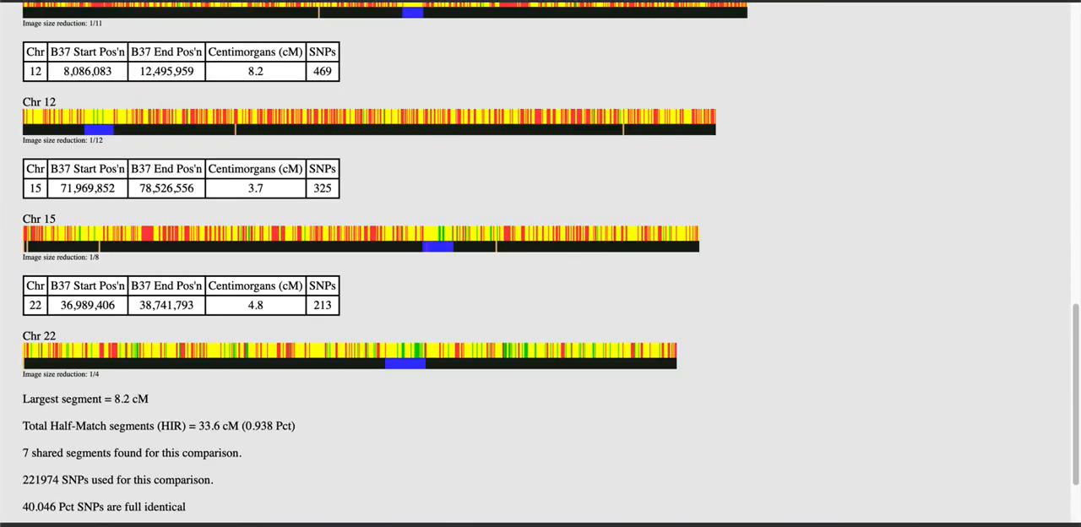
{"action": "scroll", "scroll_direction": "up", "scroll_amount": 3}
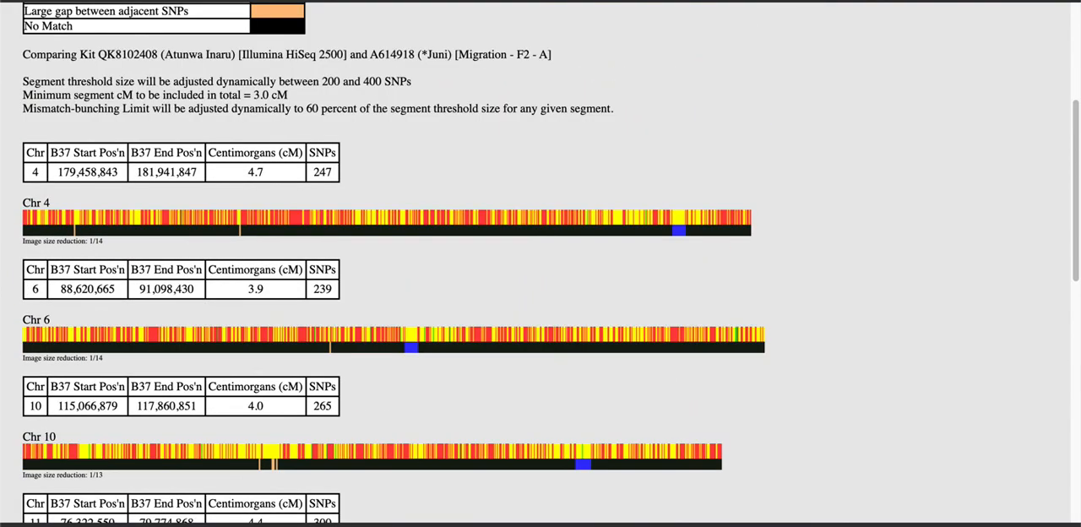
{"action": "scroll", "scroll_direction": "down", "scroll_amount": 3}
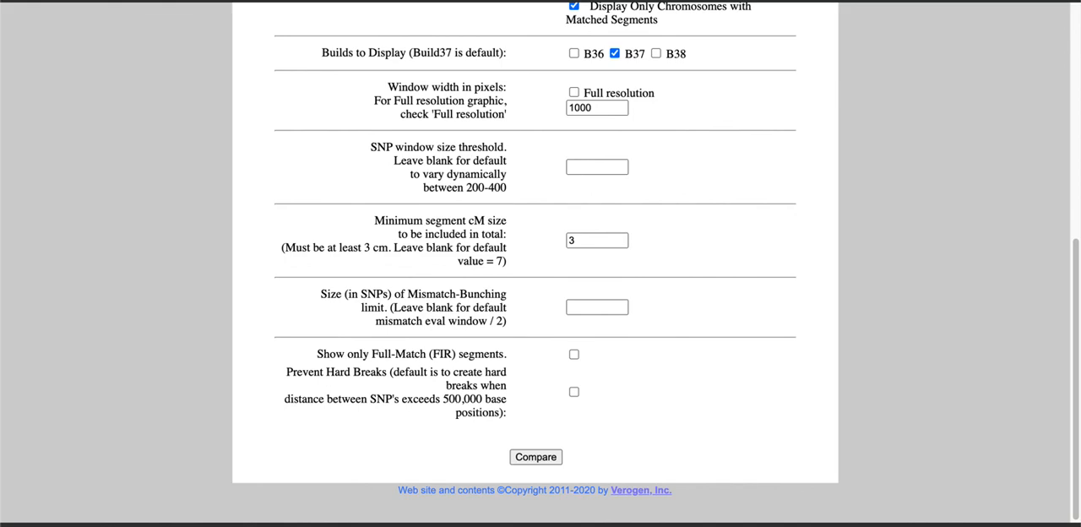
Return to the signed-in home page with the user profile and DNA application links.
{"action": "scroll", "scroll_direction": "up", "scroll_amount": 3}
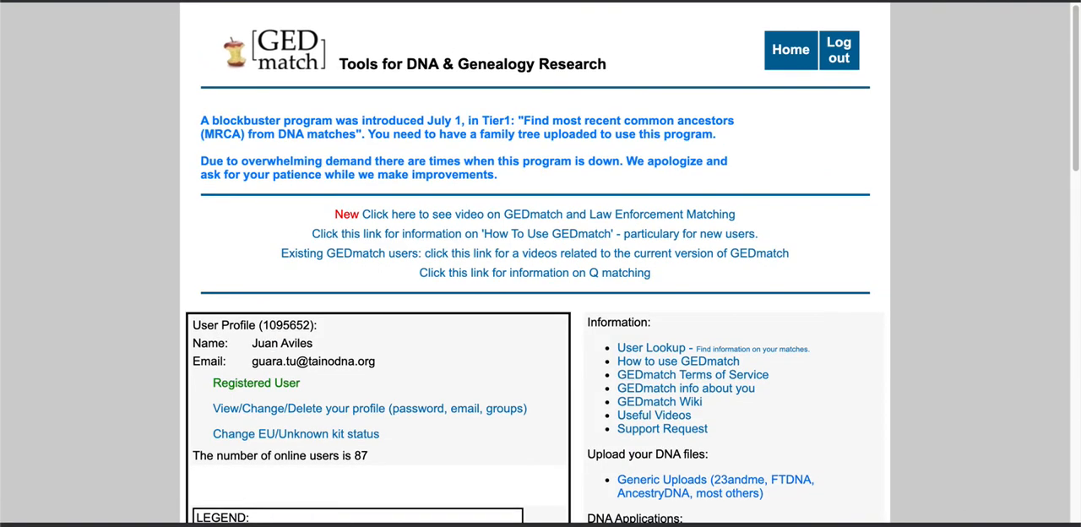
{"action": "double_click", "coordinate": [313, 361]}
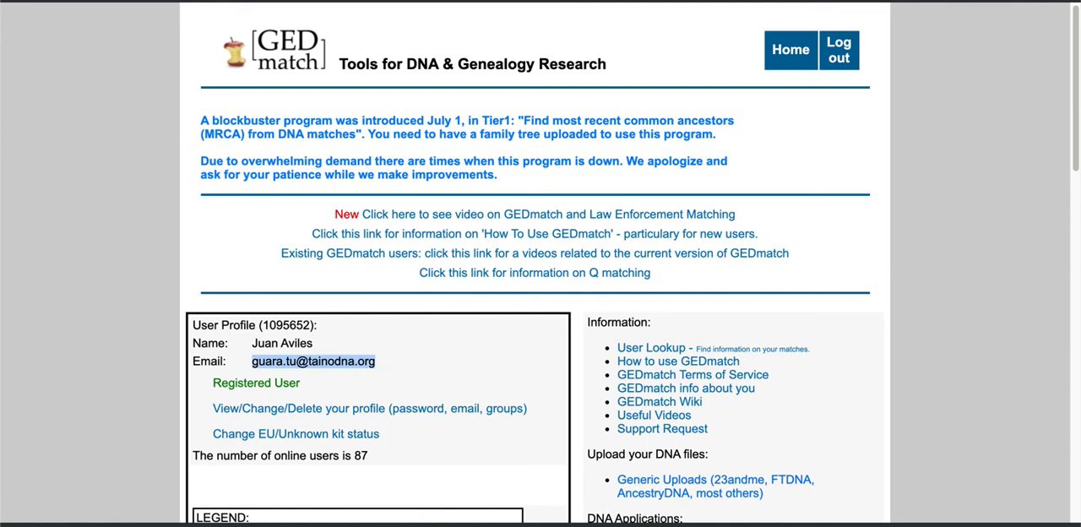
{"action": "mouse_move", "coordinate": [368, 409]}
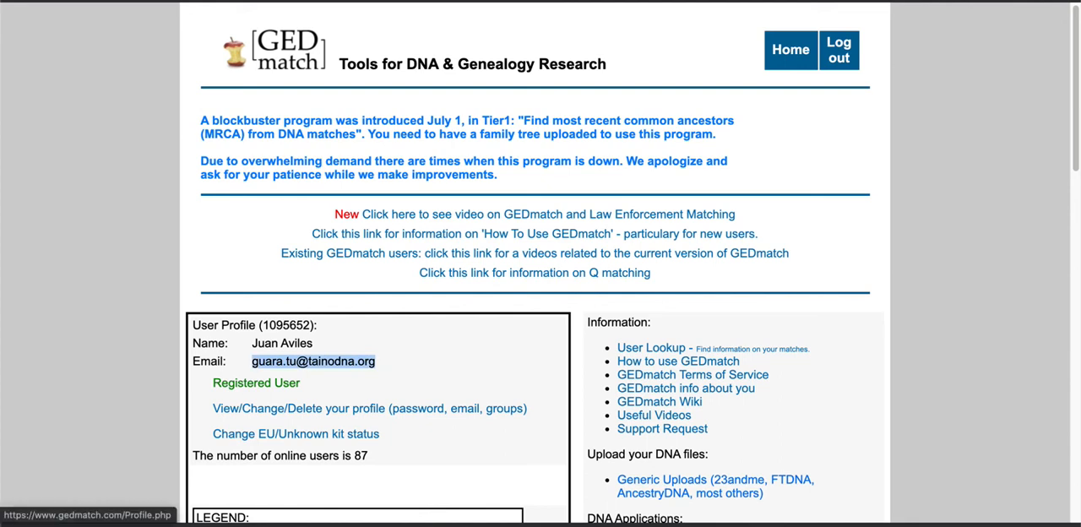